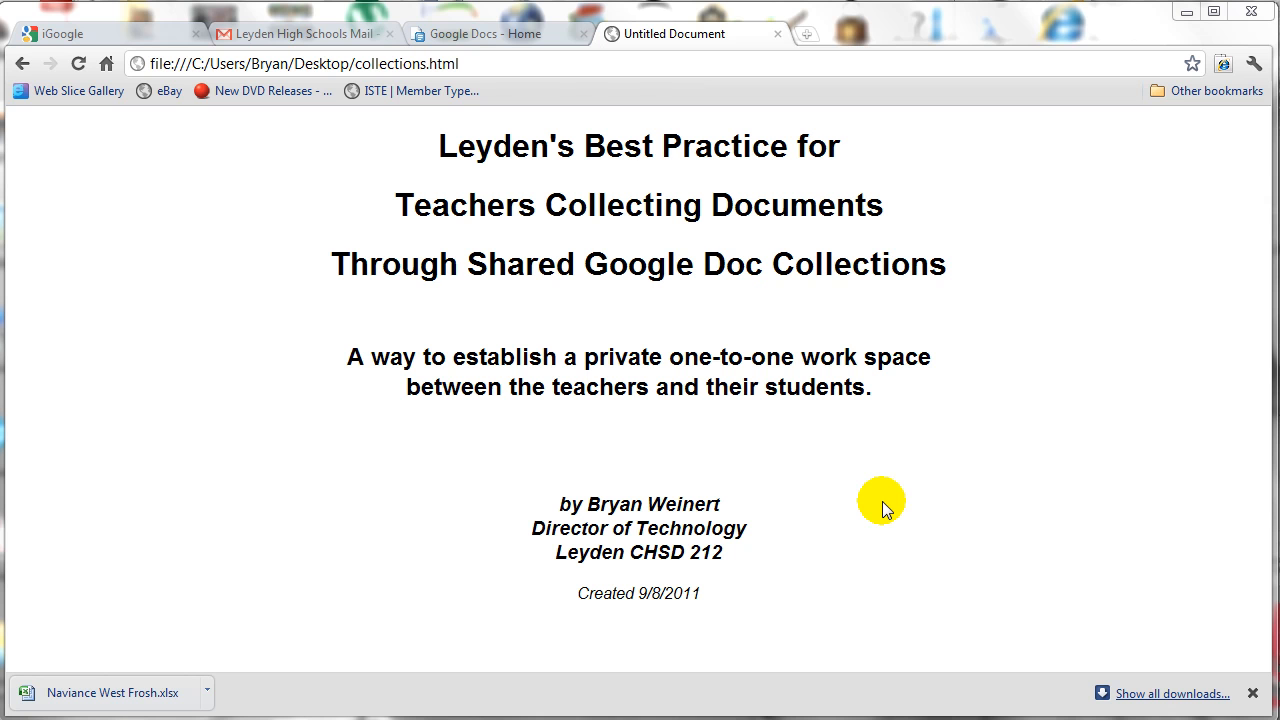
mouse_move(544, 104)
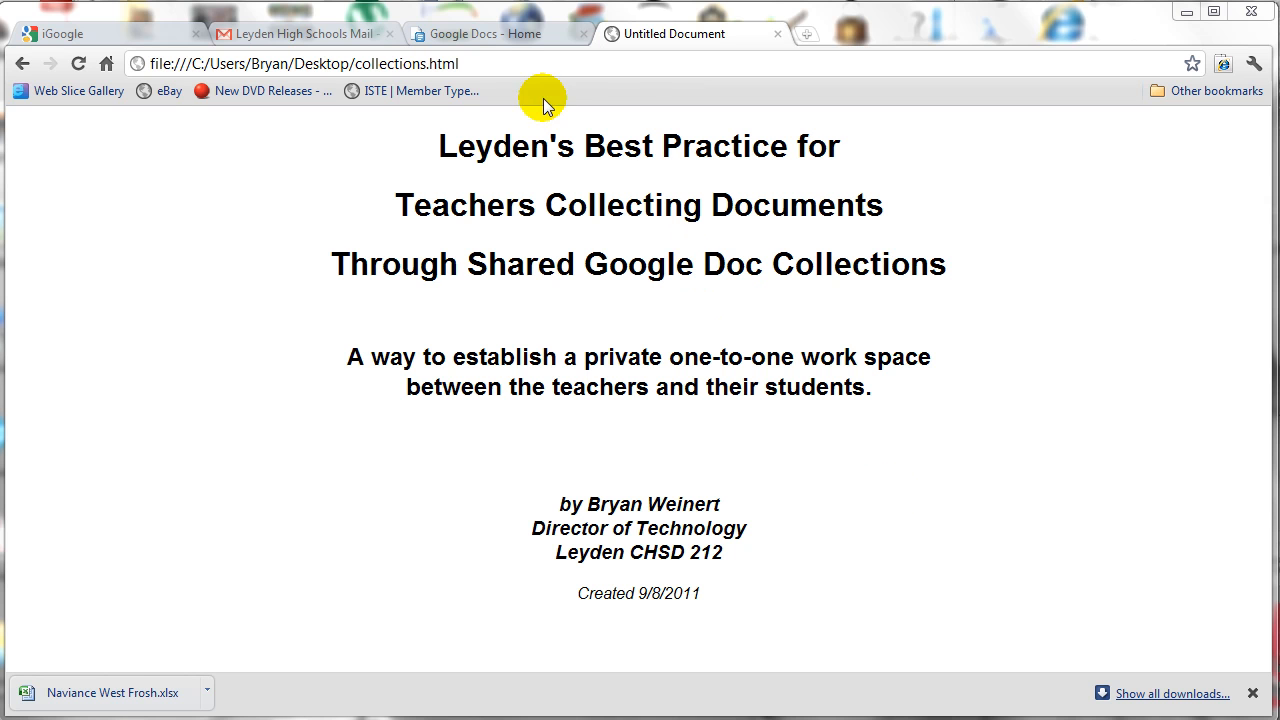
Step: Switch from the presentation title page to the Google Docs home tab
click(476, 32)
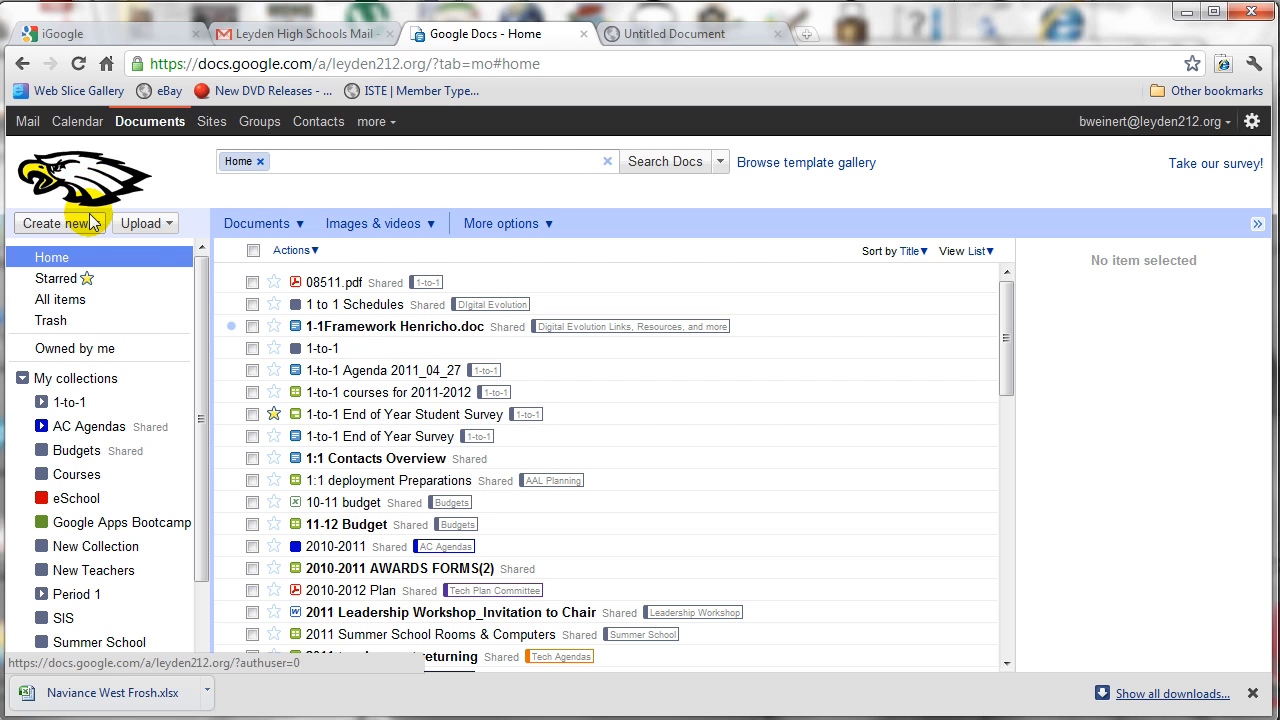
Step: Create a new teacher collection named 'Period 2 Algebra'
click(84, 362)
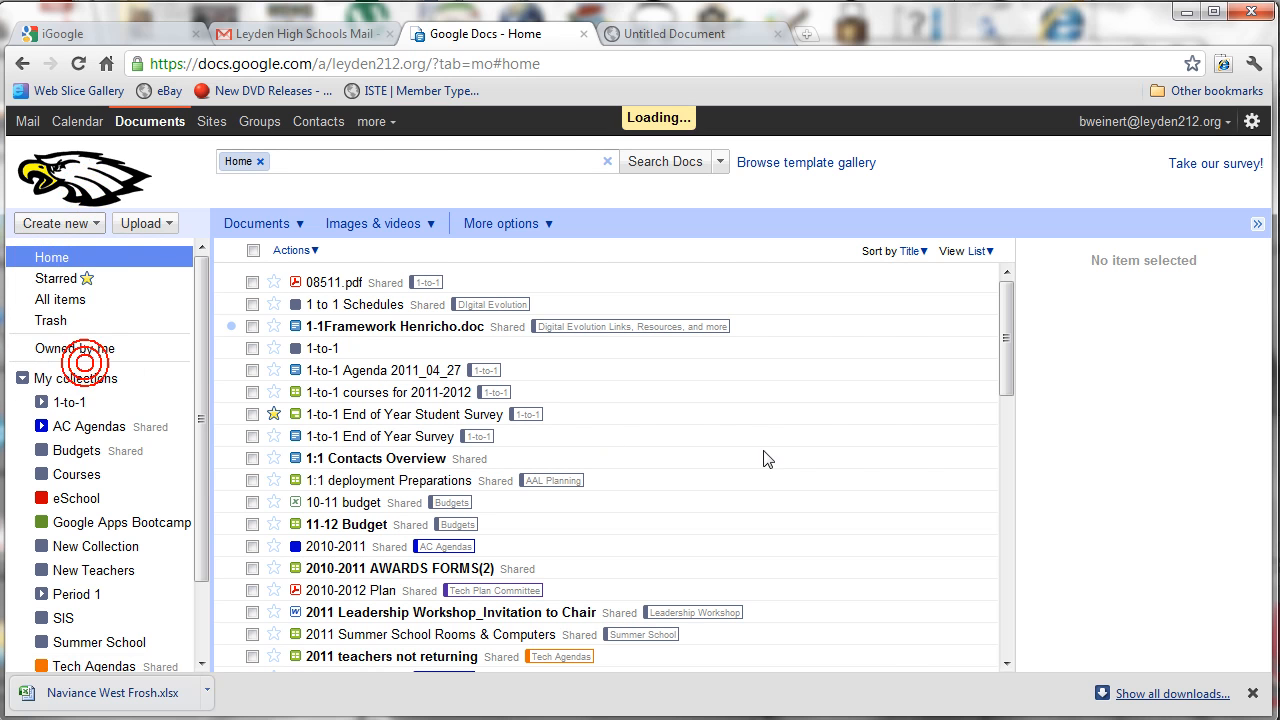
text(Period 2)
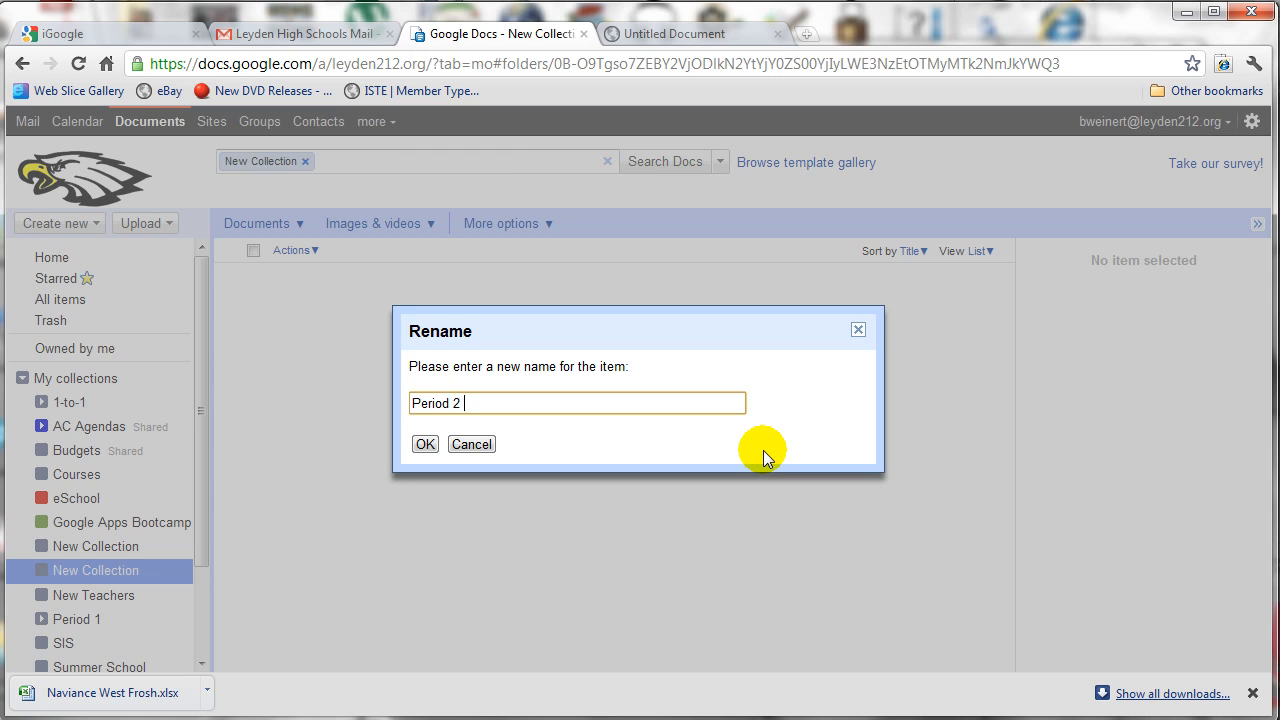
key(Backspace)
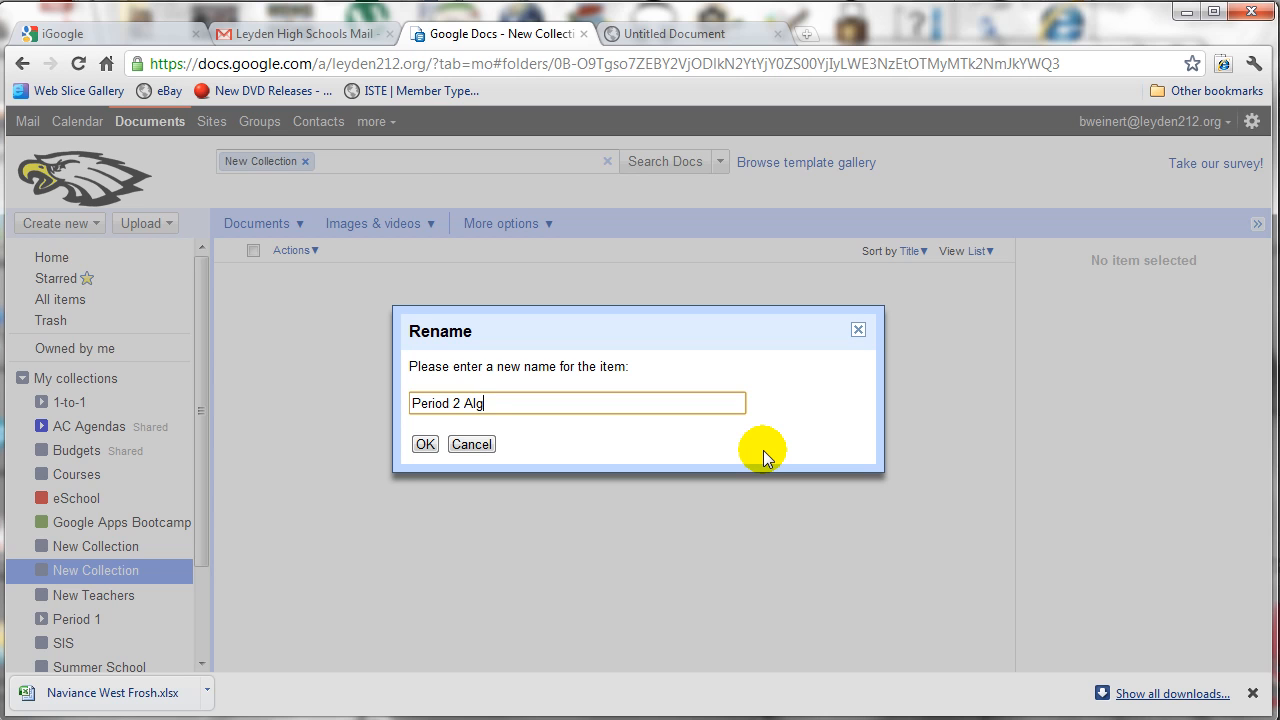
text(ebra)
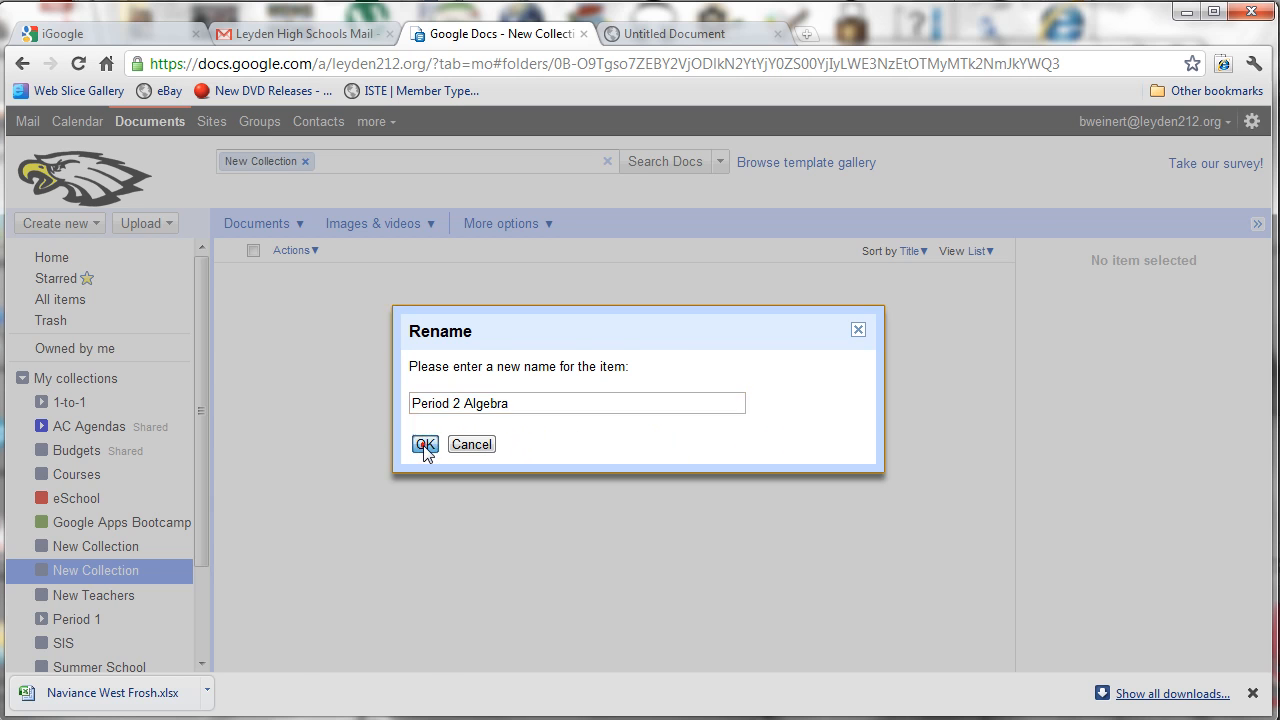
click(424, 444)
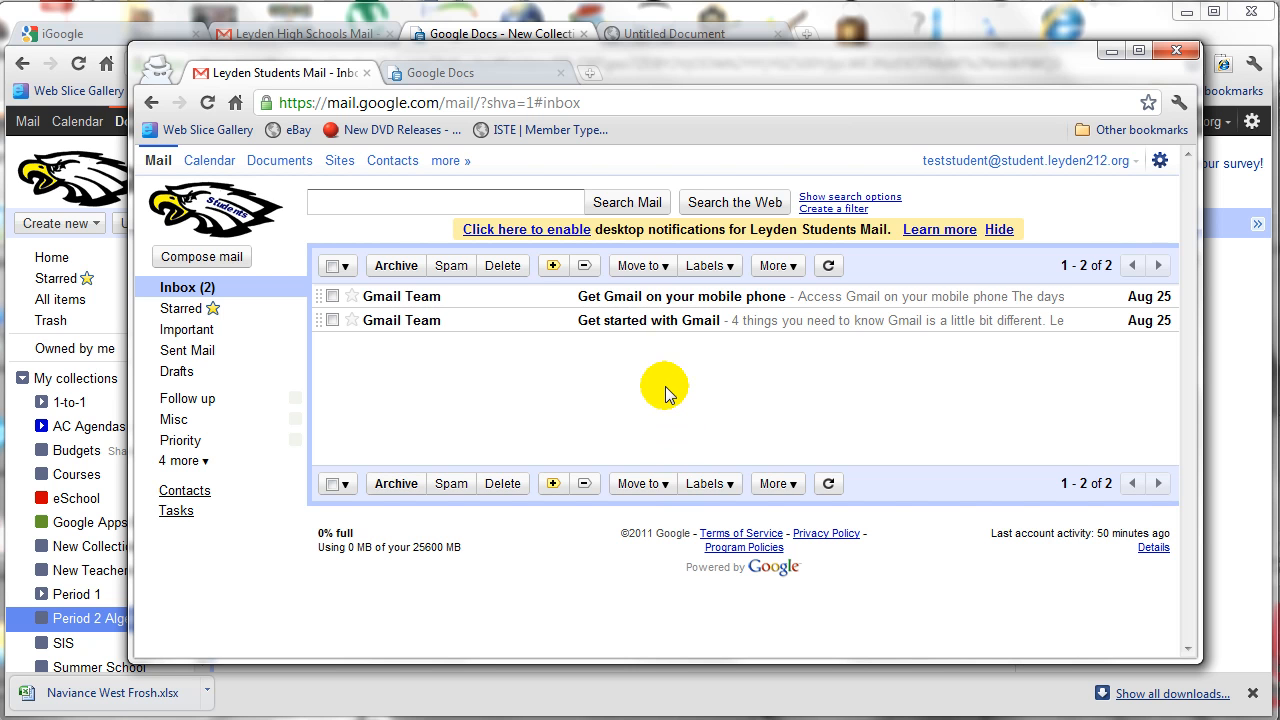
mouse_move(1018, 160)
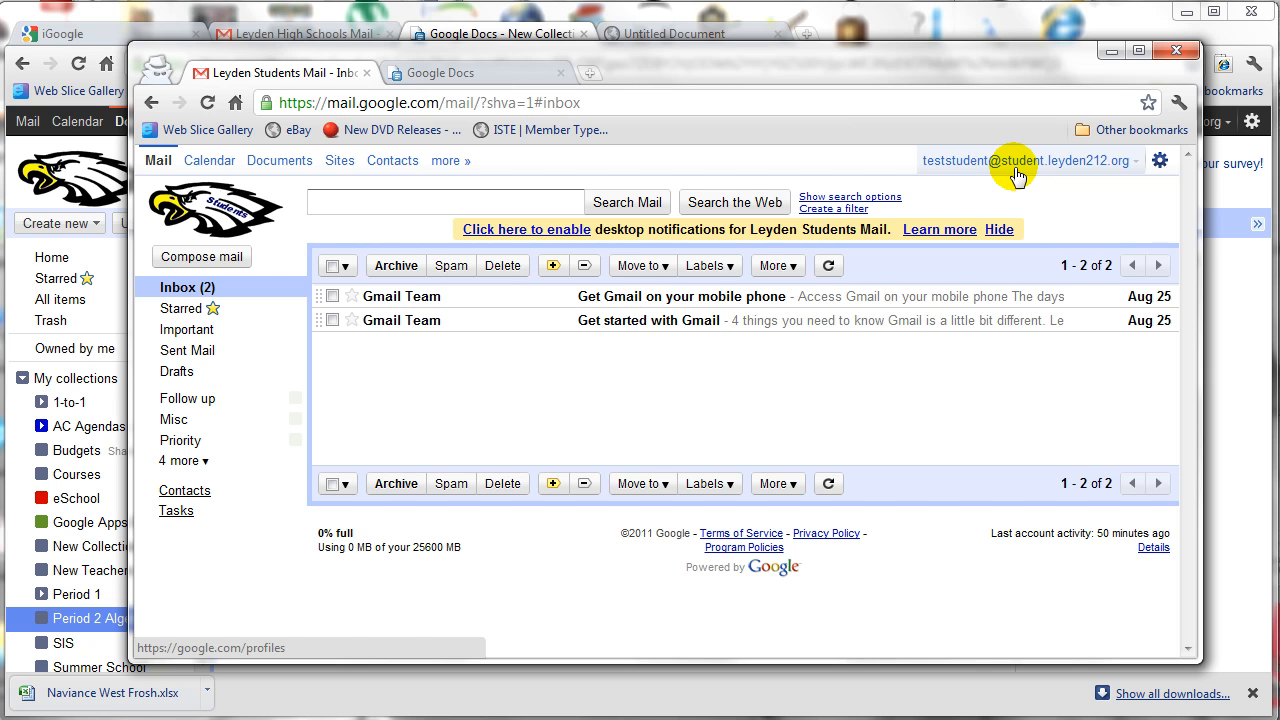
Step: Open the student account's Google Docs from the Gmail Documents link
click(436, 72)
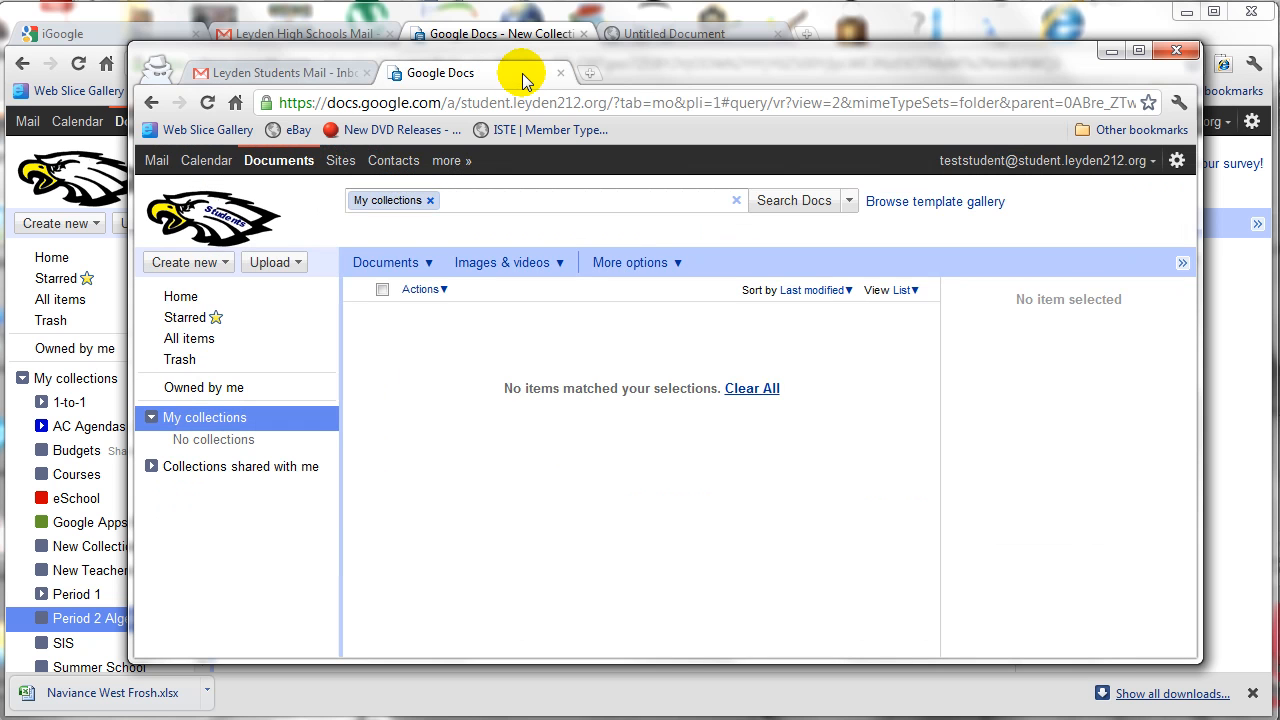
mouse_move(258, 240)
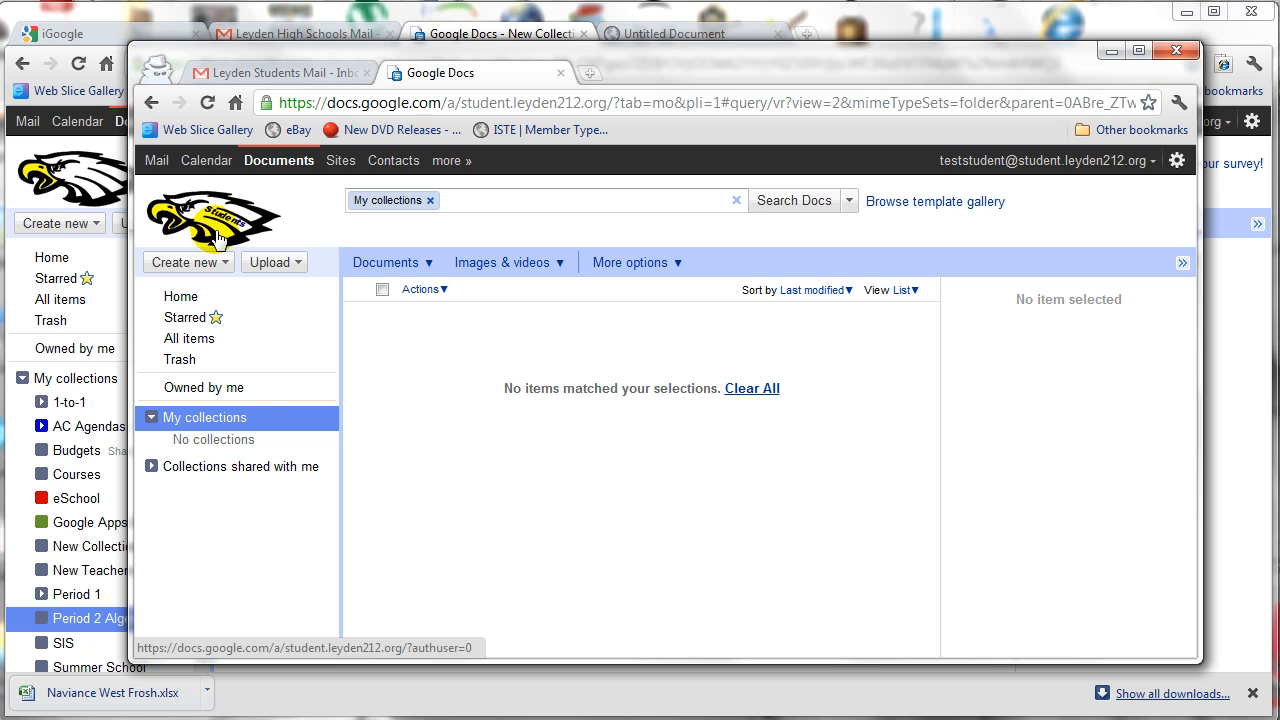
Step: Create a student collection named 'Period 2 Weinert B', correcting the misspelling
click(184, 262)
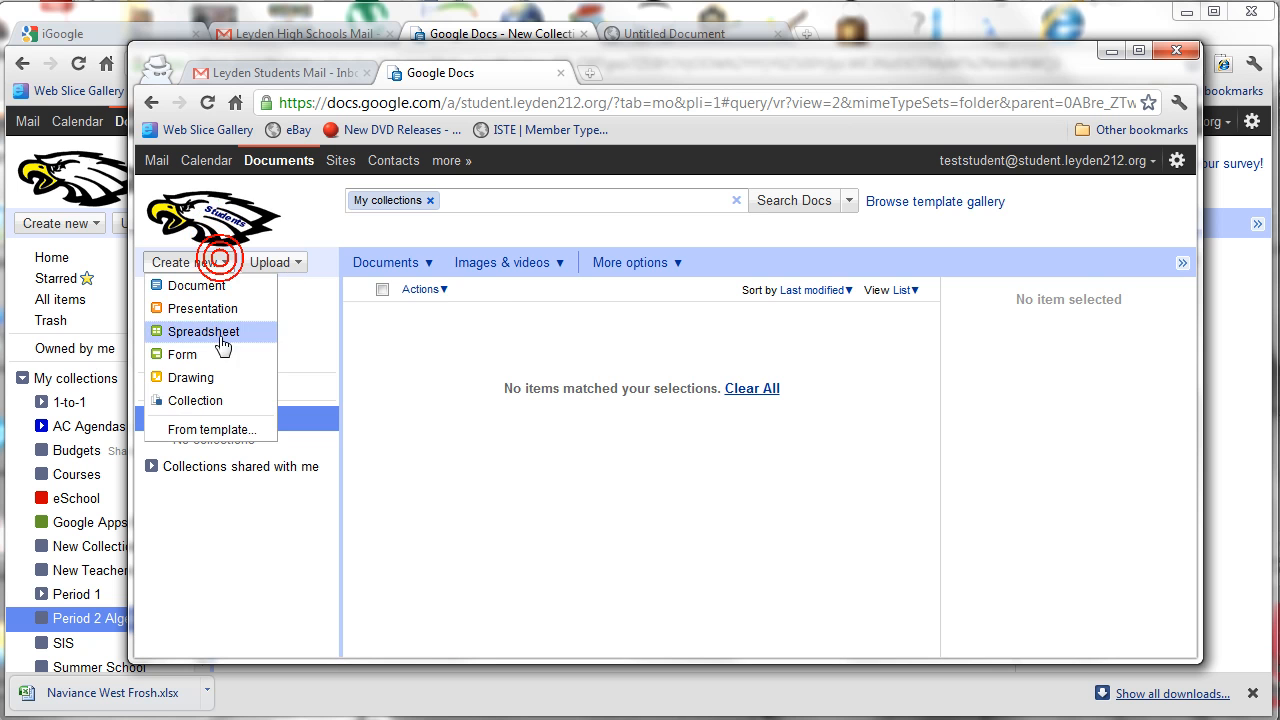
click(192, 400)
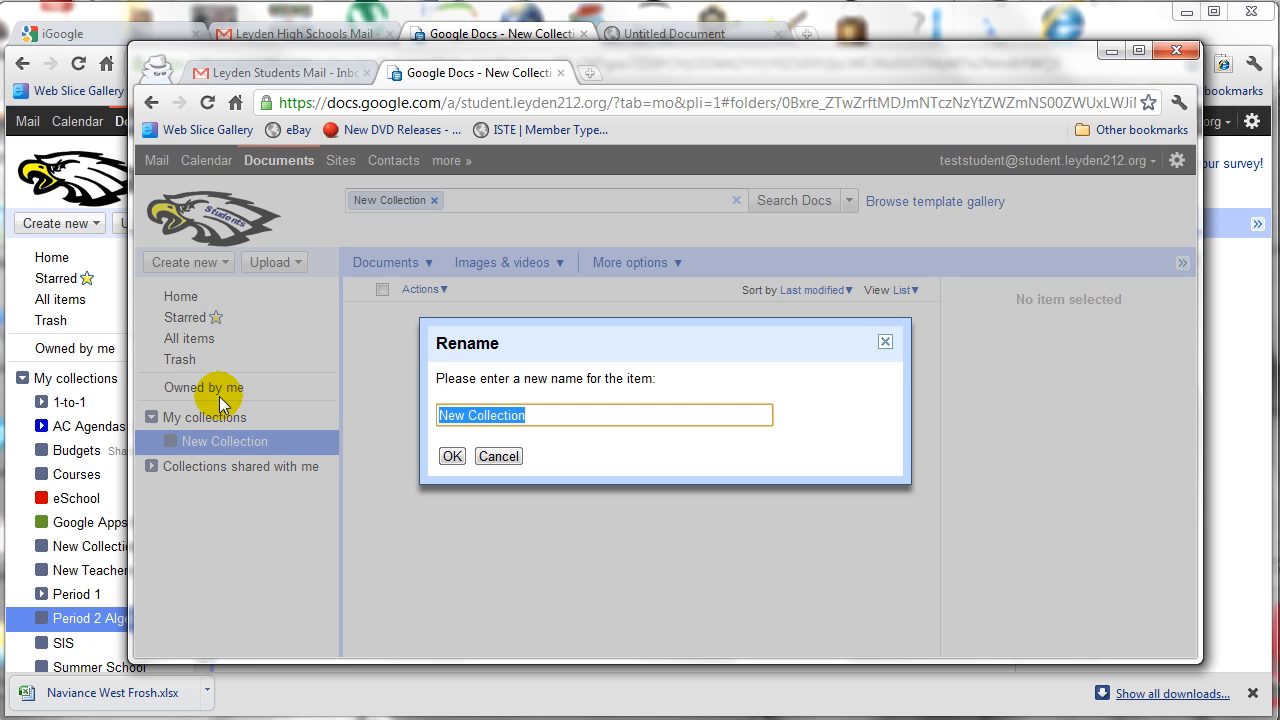
text(Period 2)
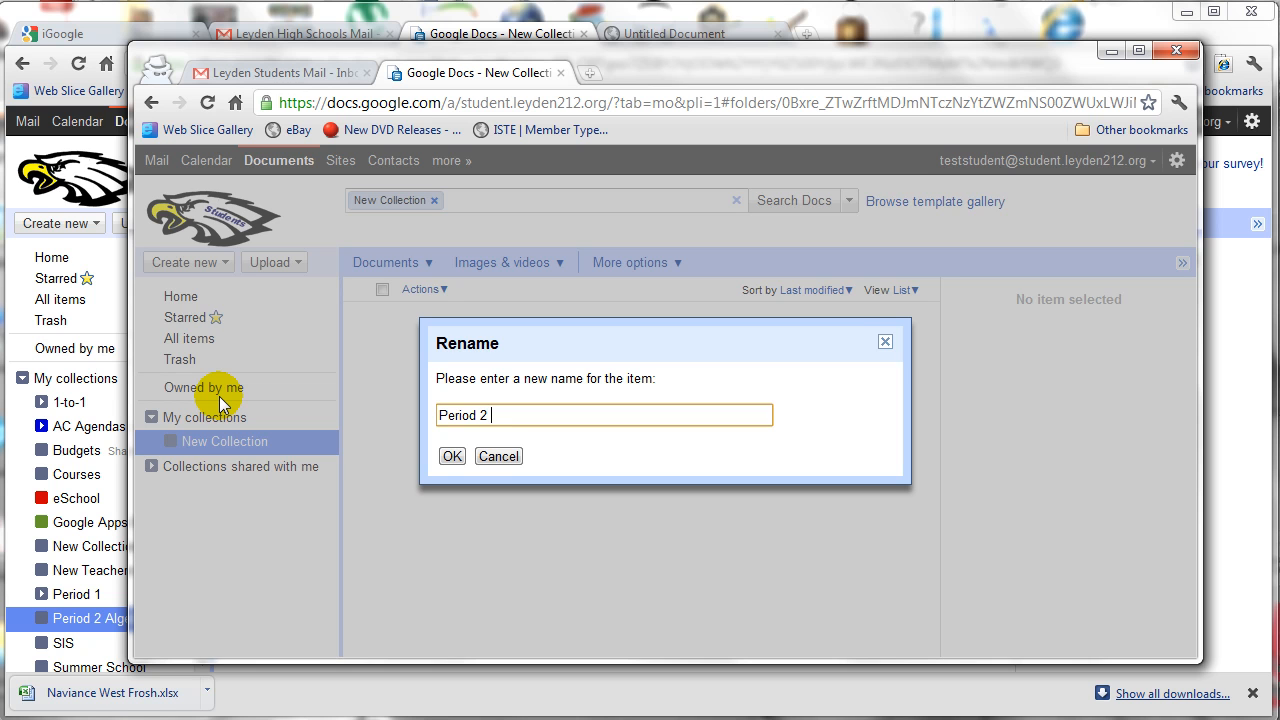
text(Weniert B)
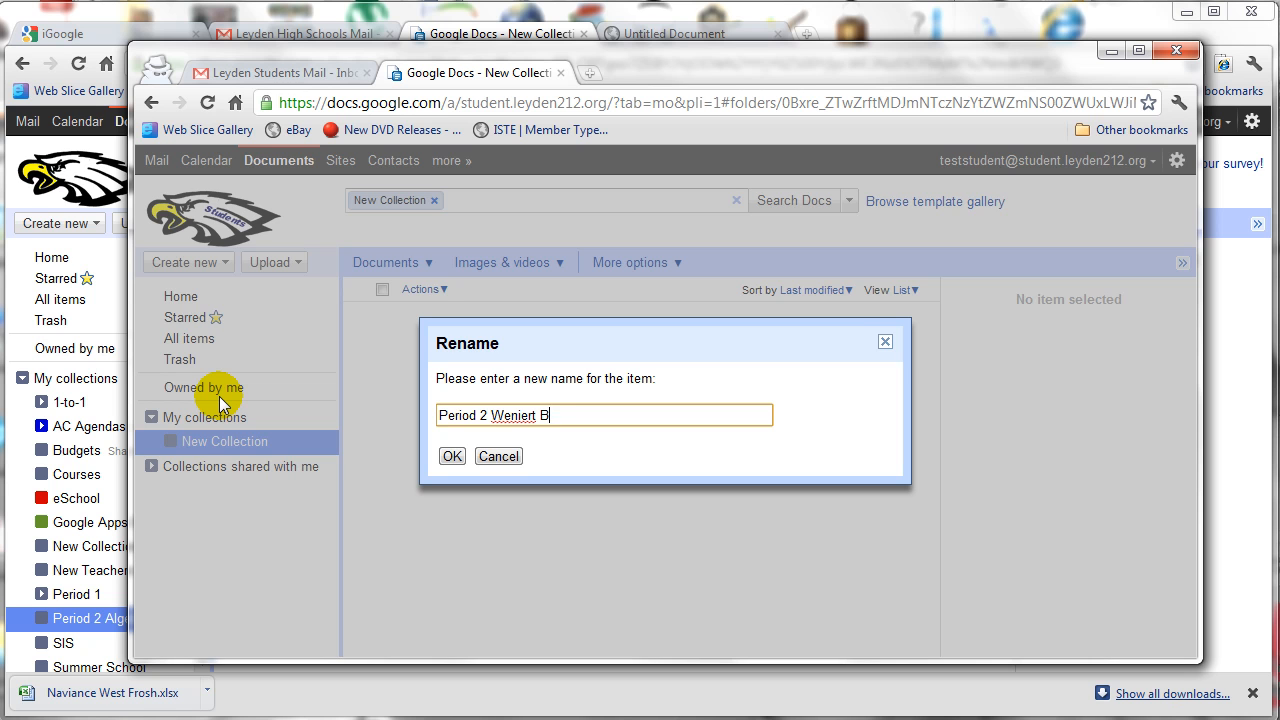
key(BackSpace)
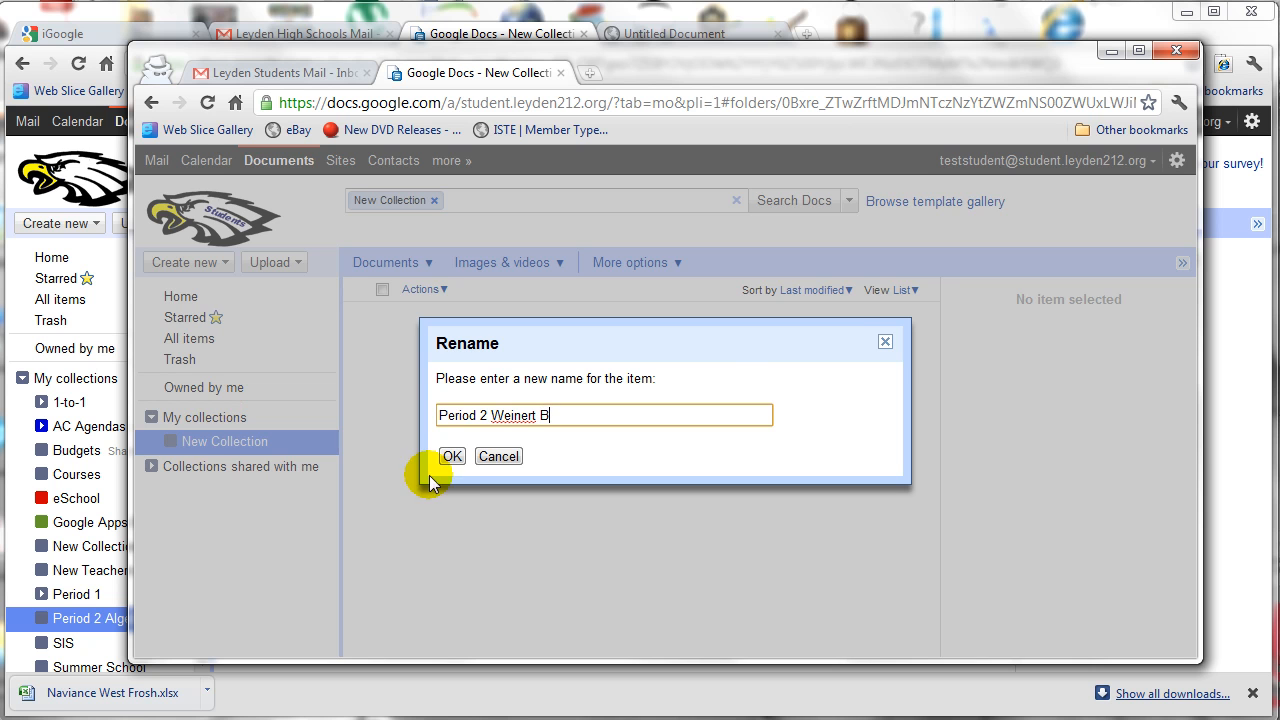
click(452, 456)
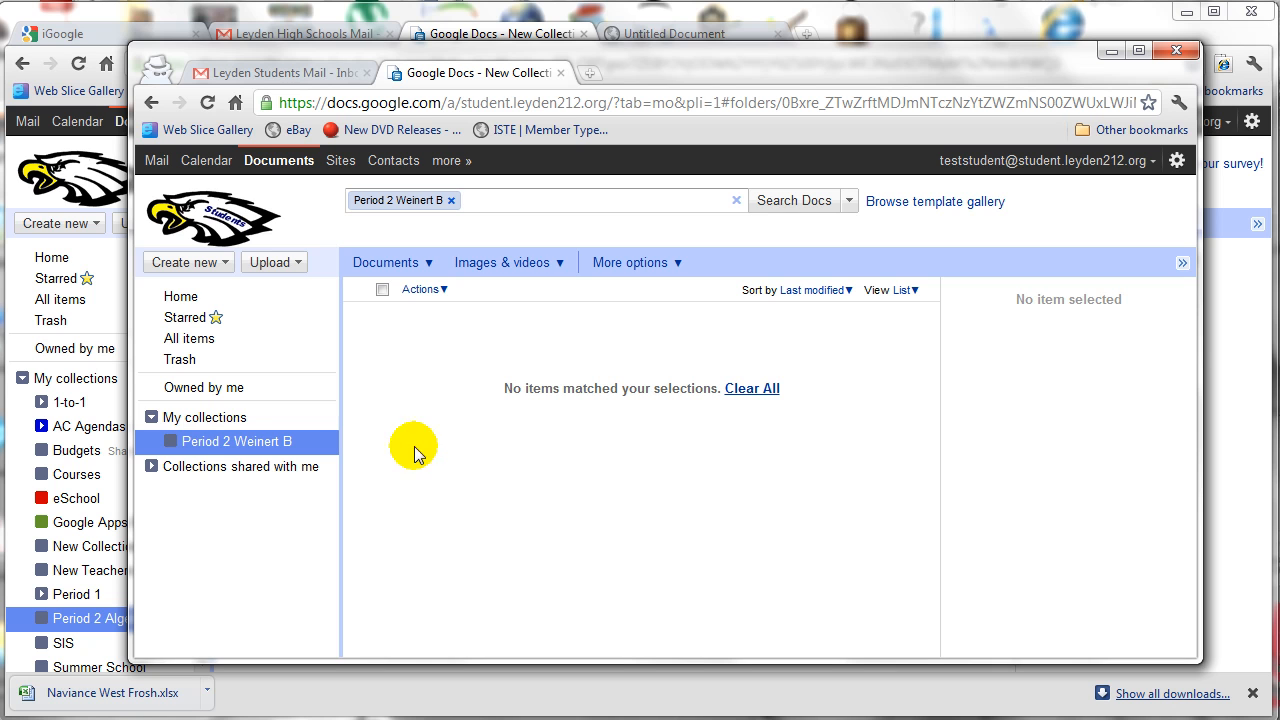
mouse_move(204, 442)
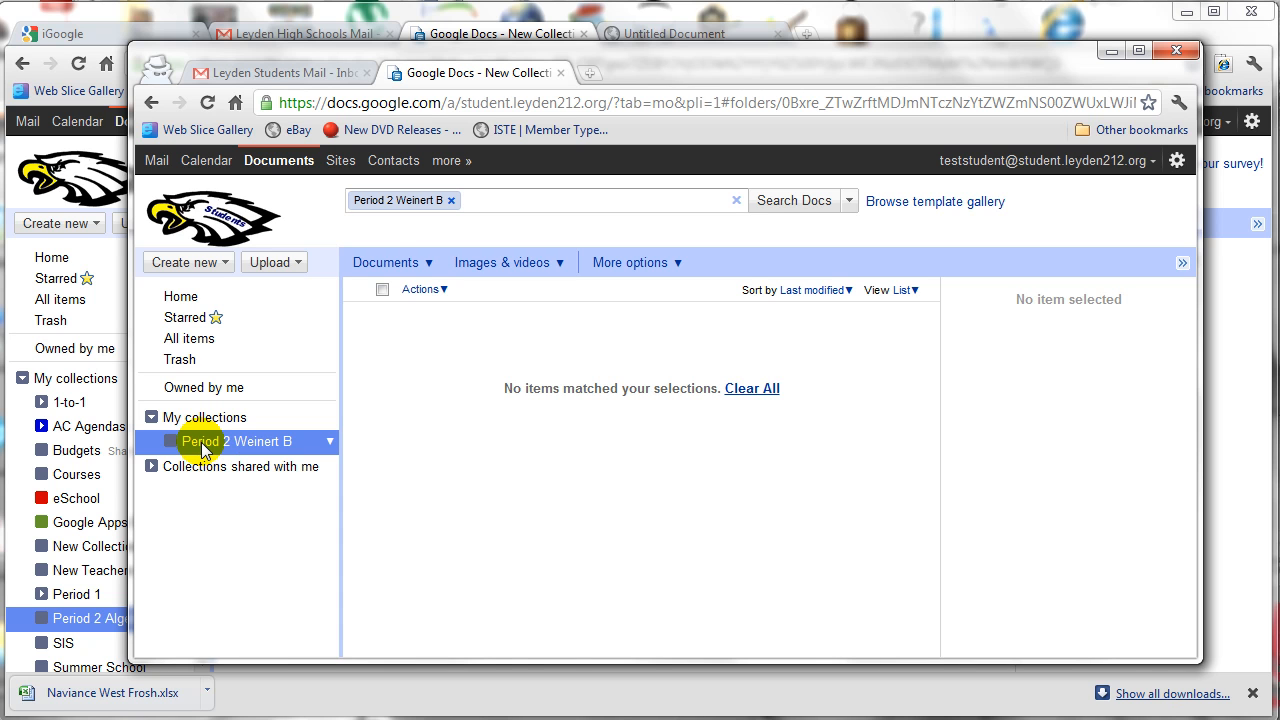
mouse_move(318, 442)
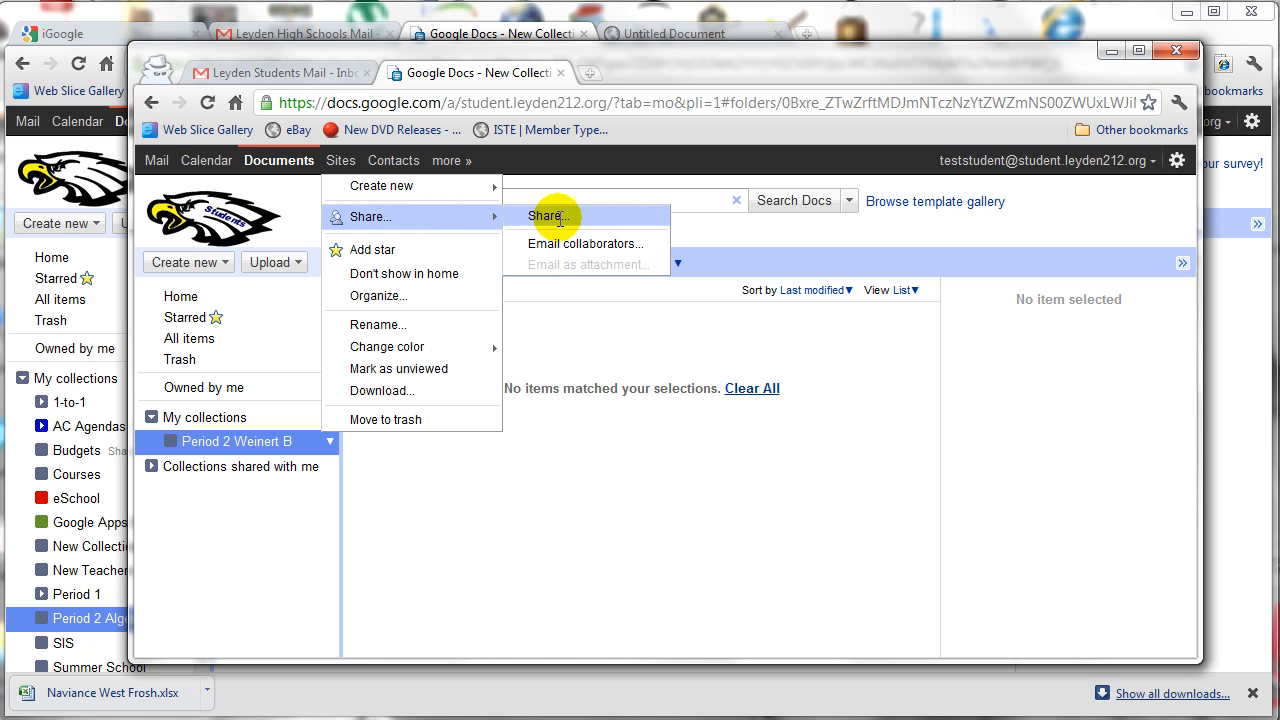
Step: Bring up Sharing settings for the Period 2 Weinert B collection via Share
click(548, 216)
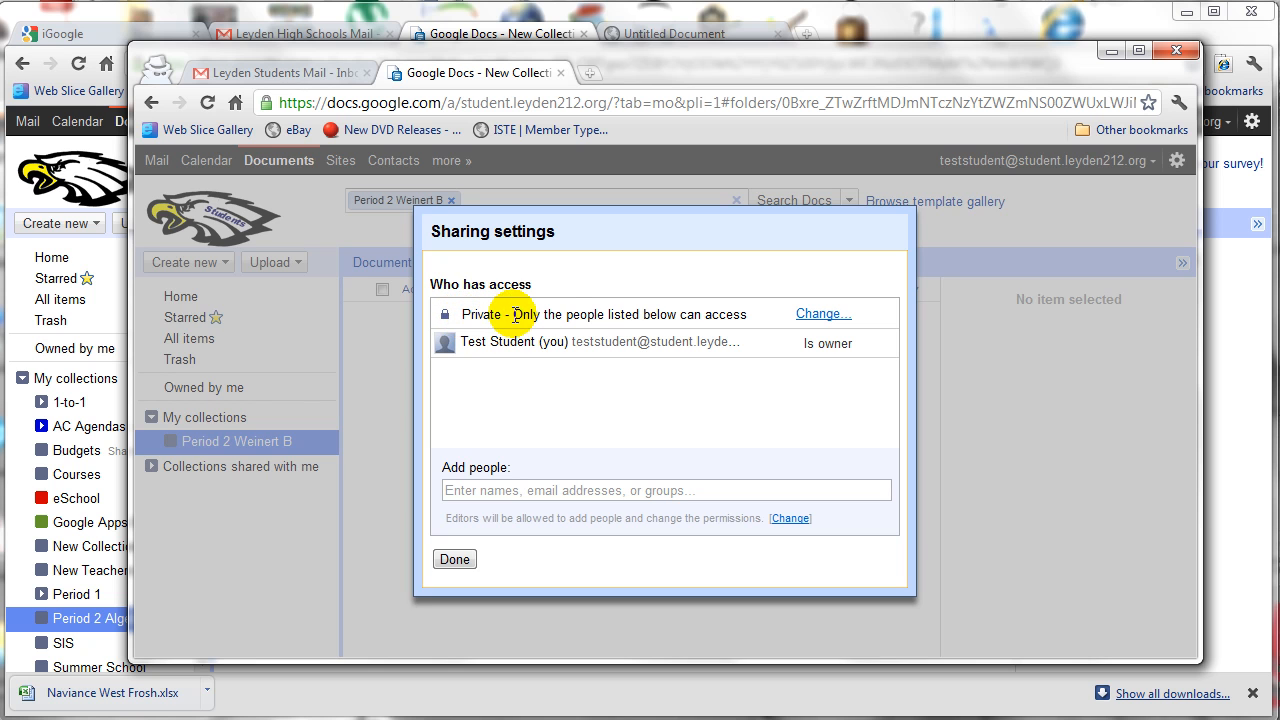
mouse_move(558, 312)
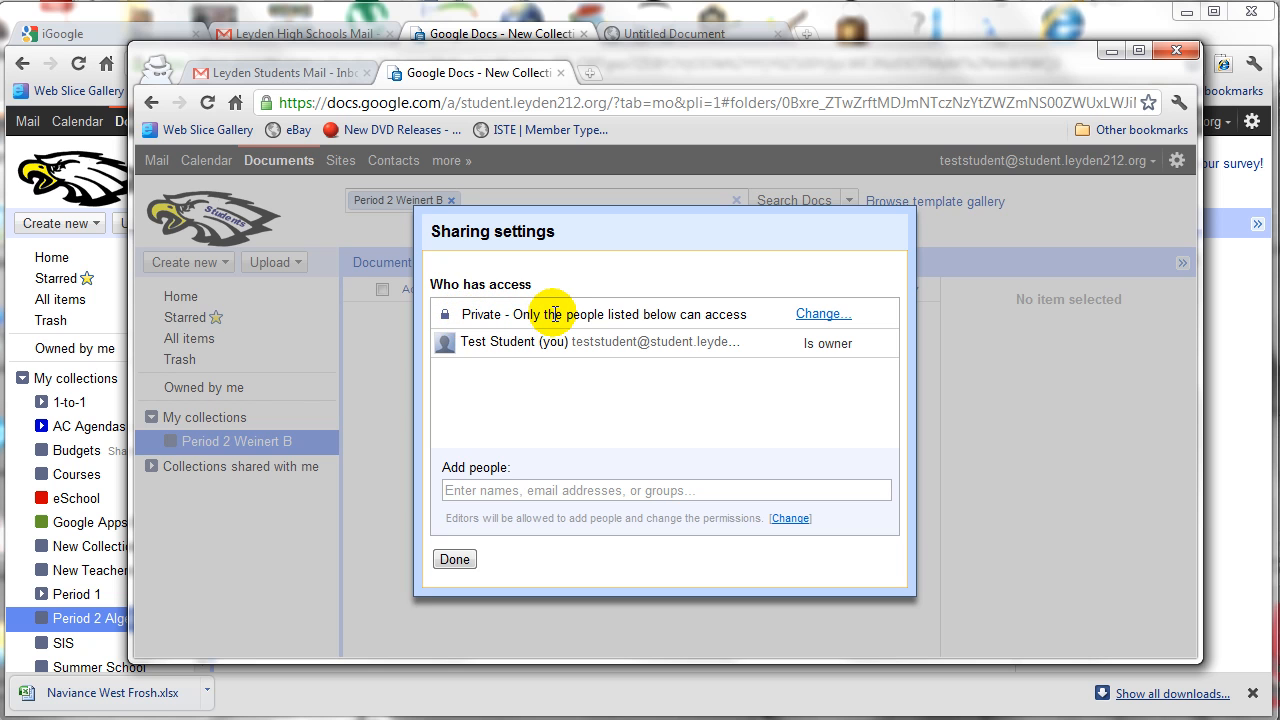
mouse_move(528, 342)
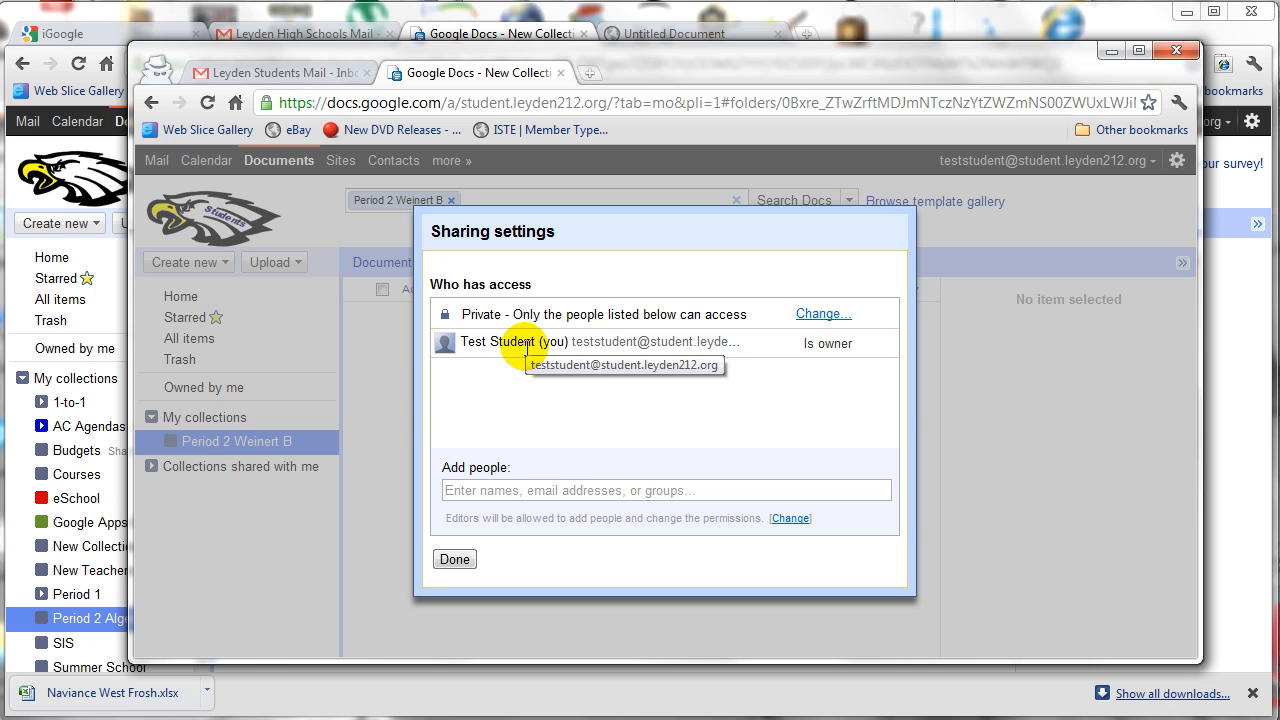
mouse_move(540, 490)
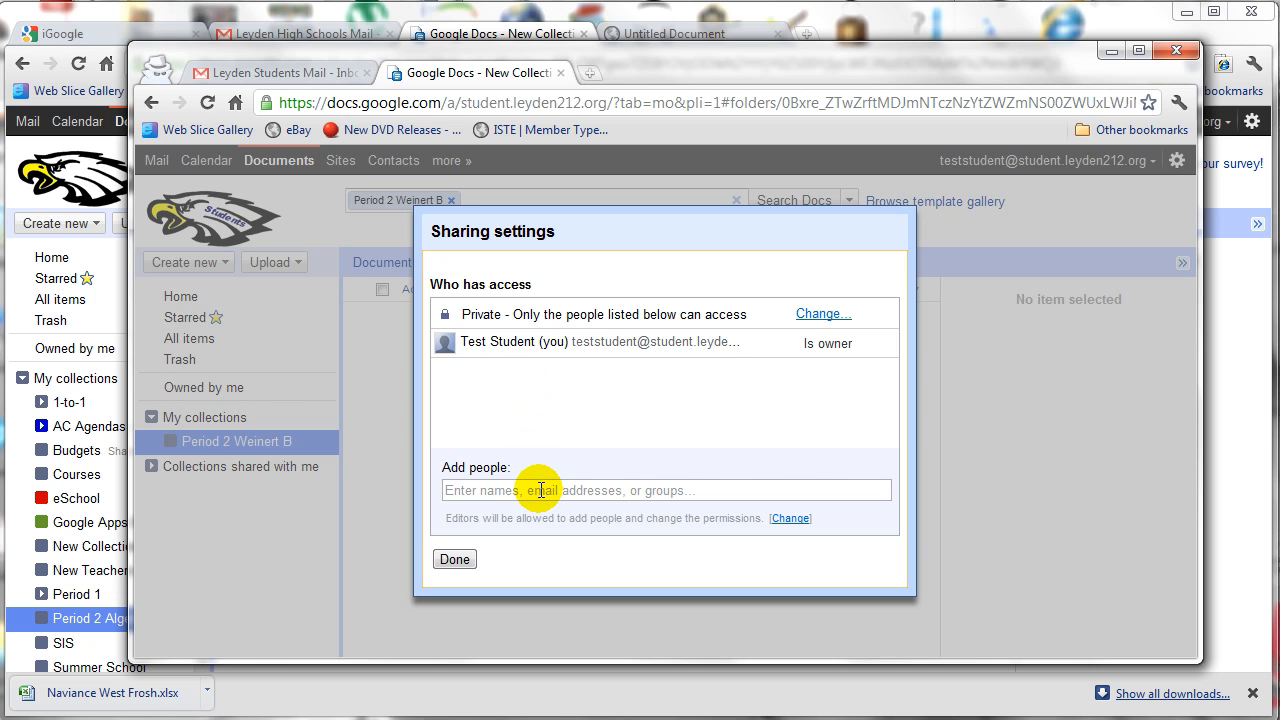
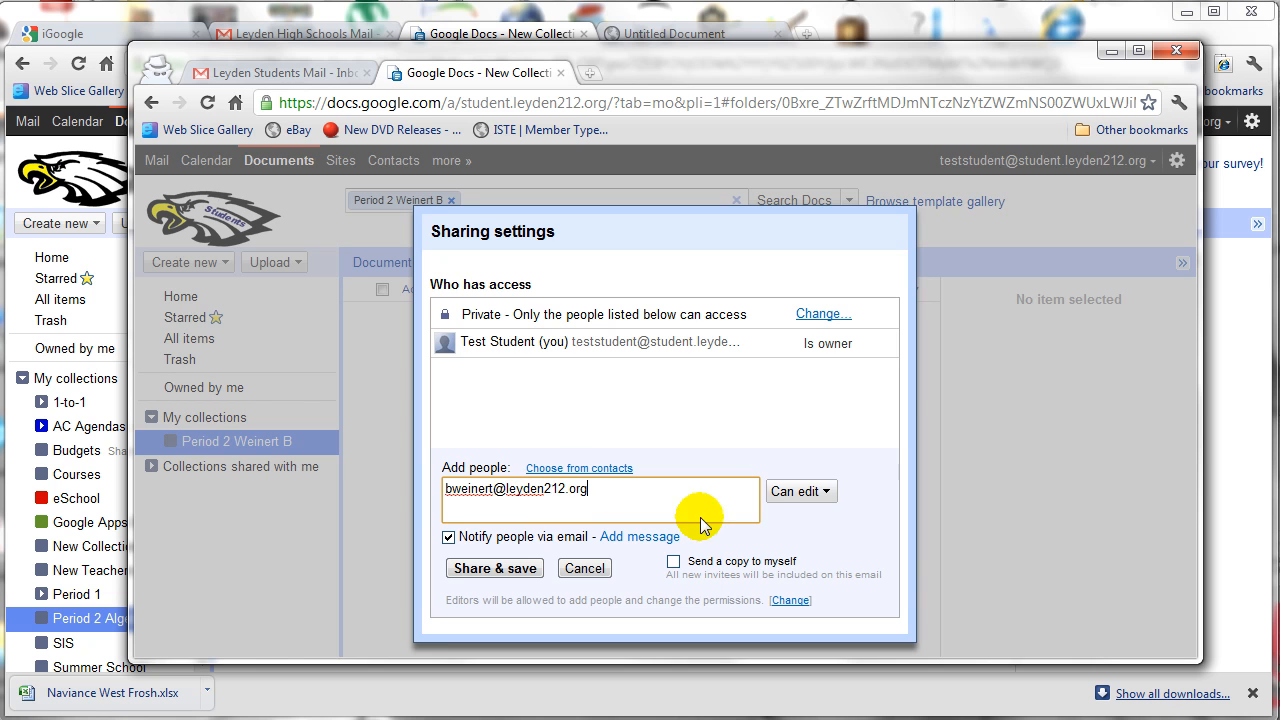
mouse_move(800, 492)
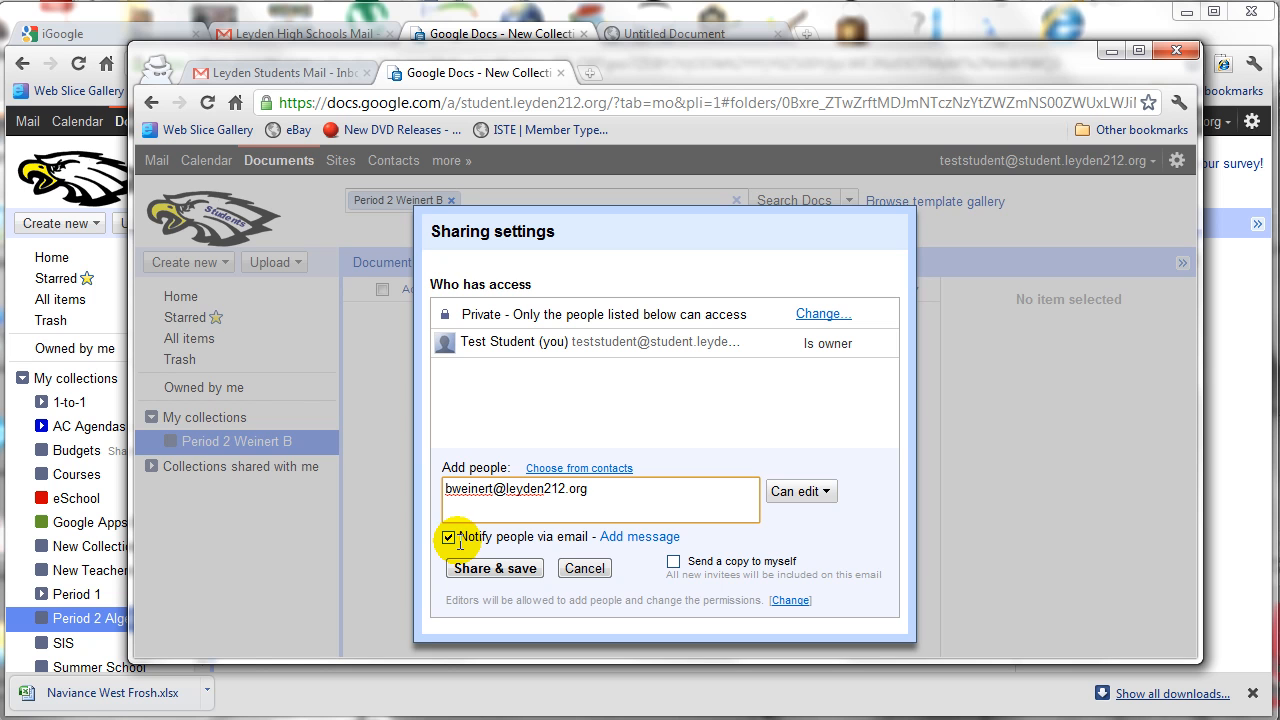
click(452, 536)
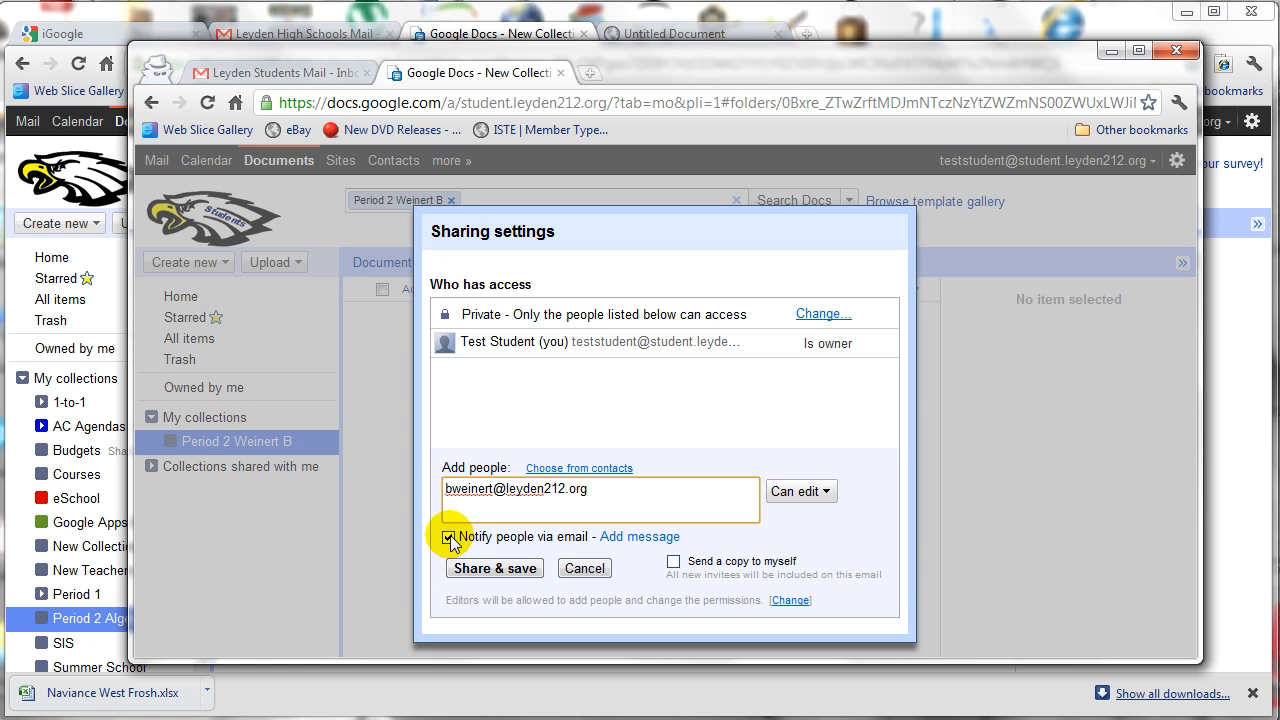
click(448, 536)
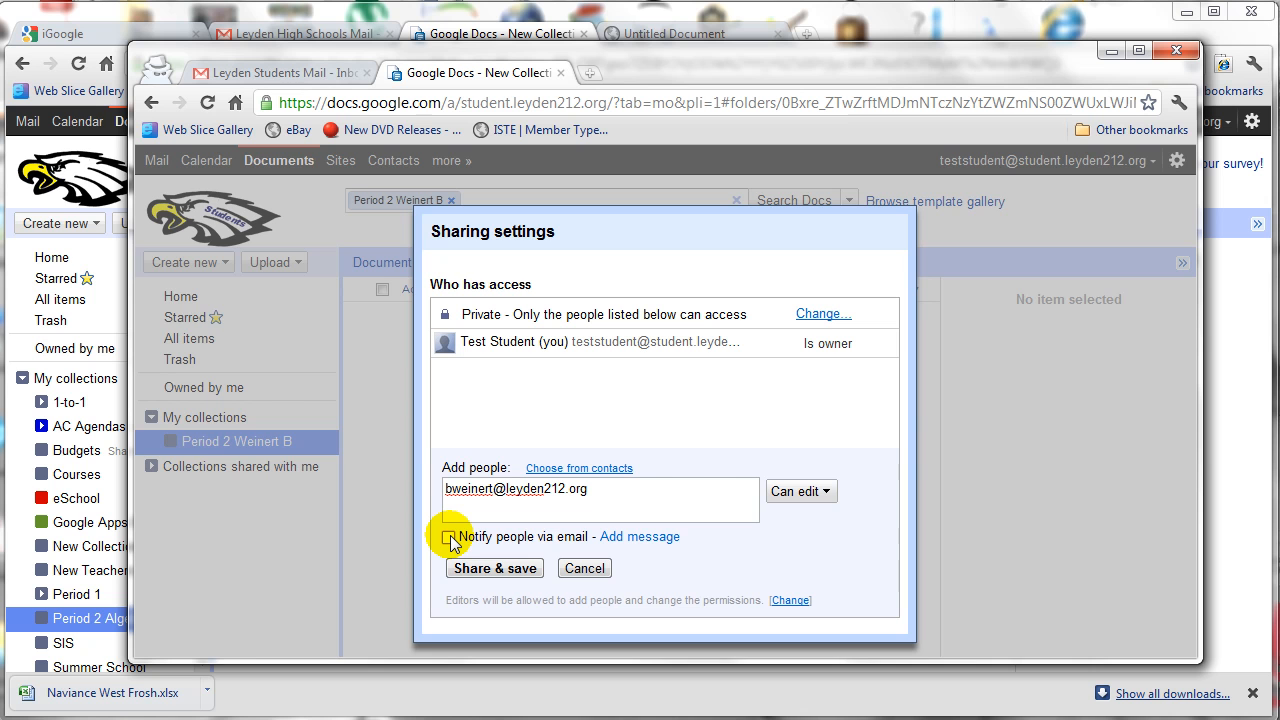
click(448, 536)
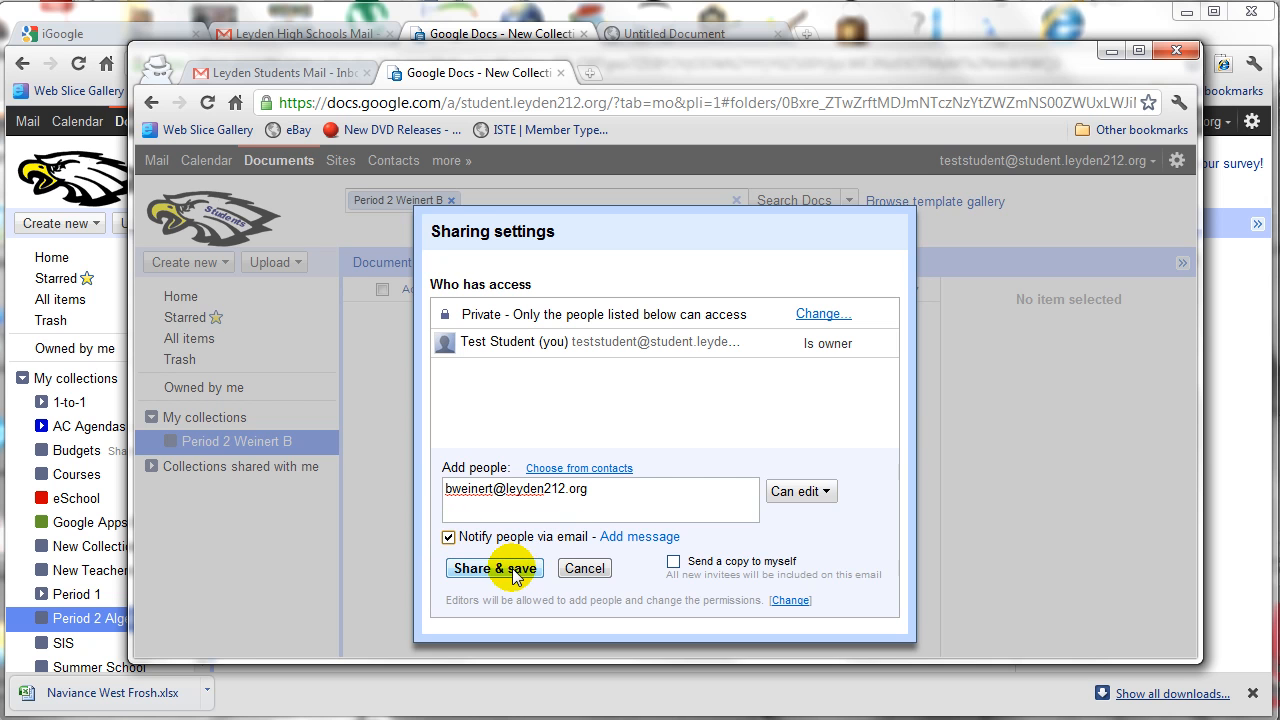
click(492, 568)
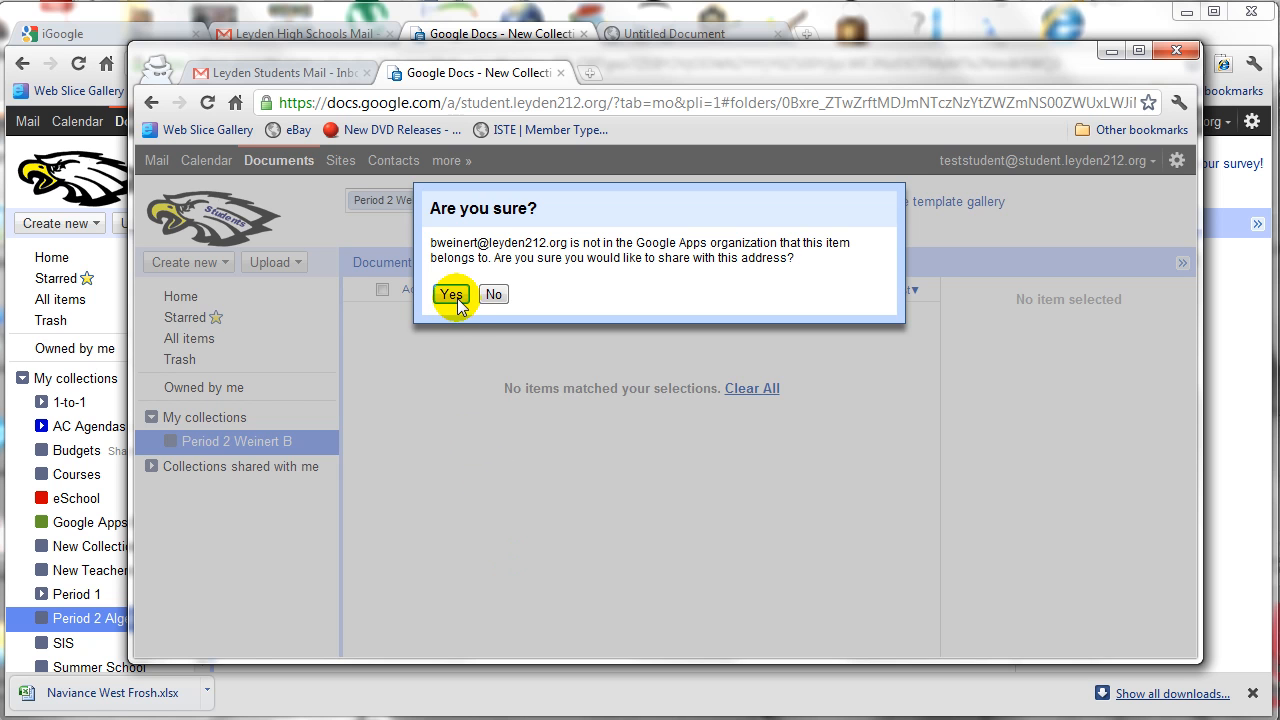
click(452, 294)
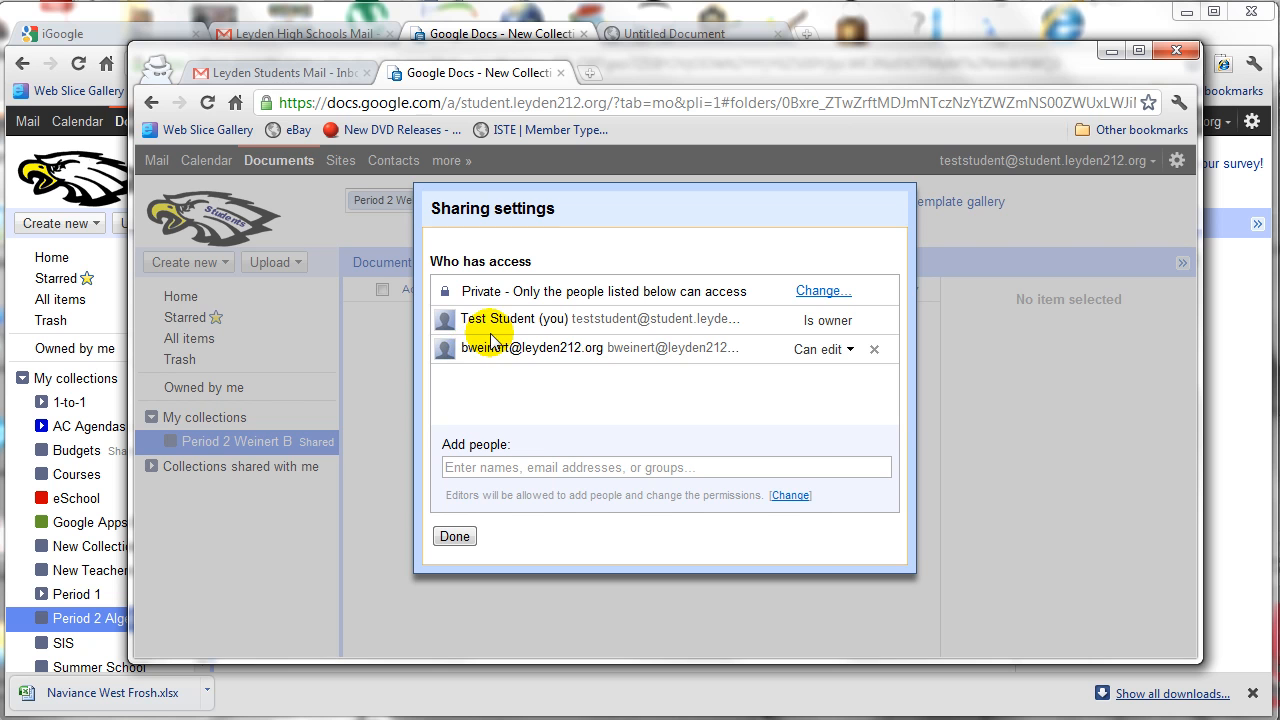
mouse_move(490, 348)
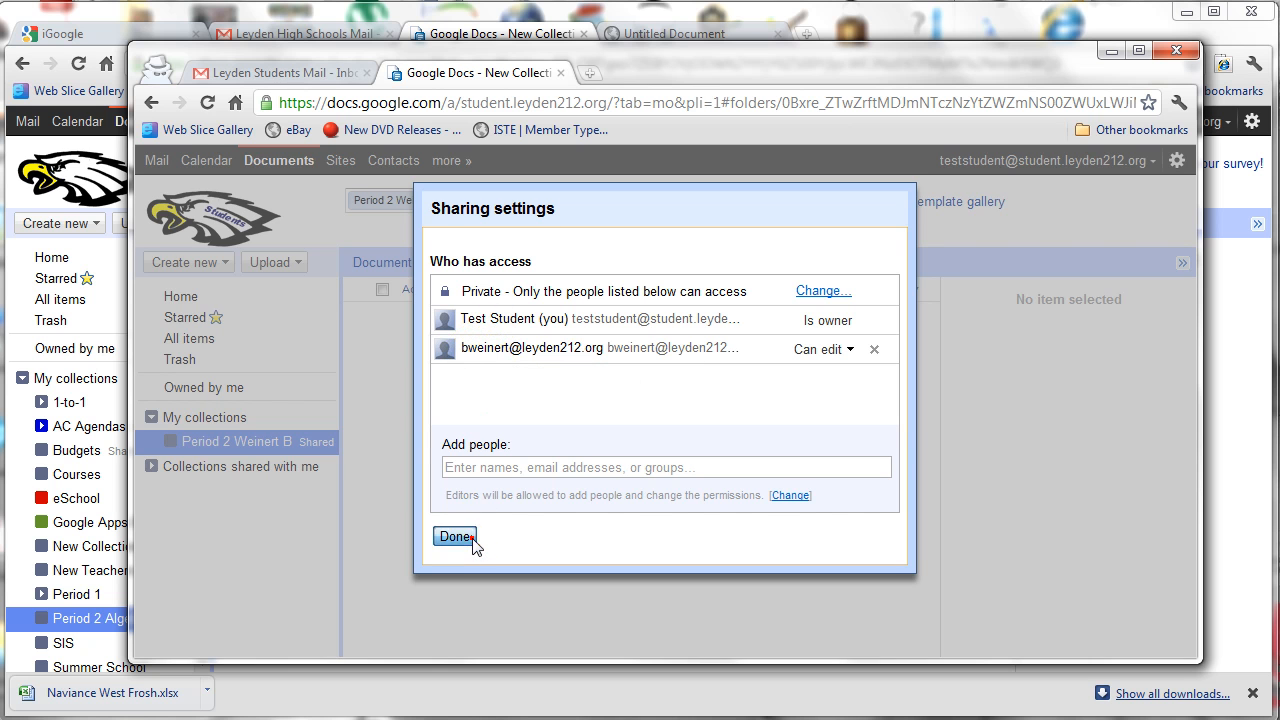
click(456, 536)
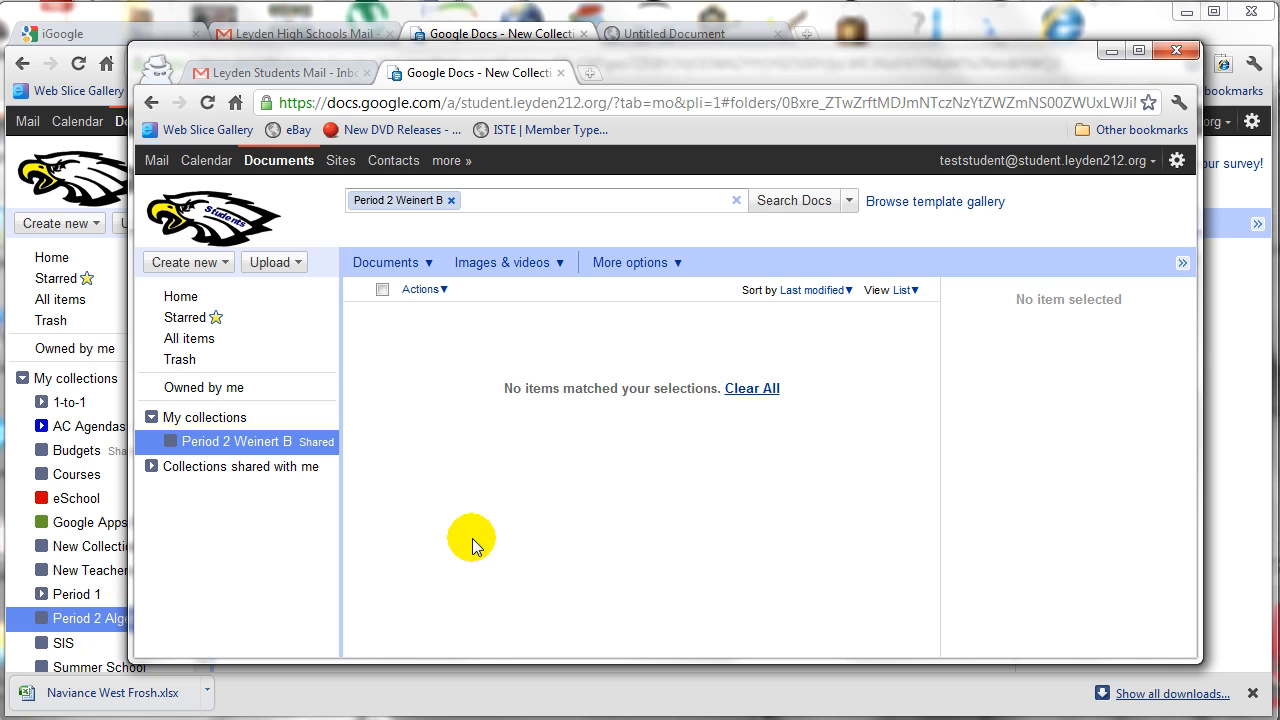
mouse_move(260, 442)
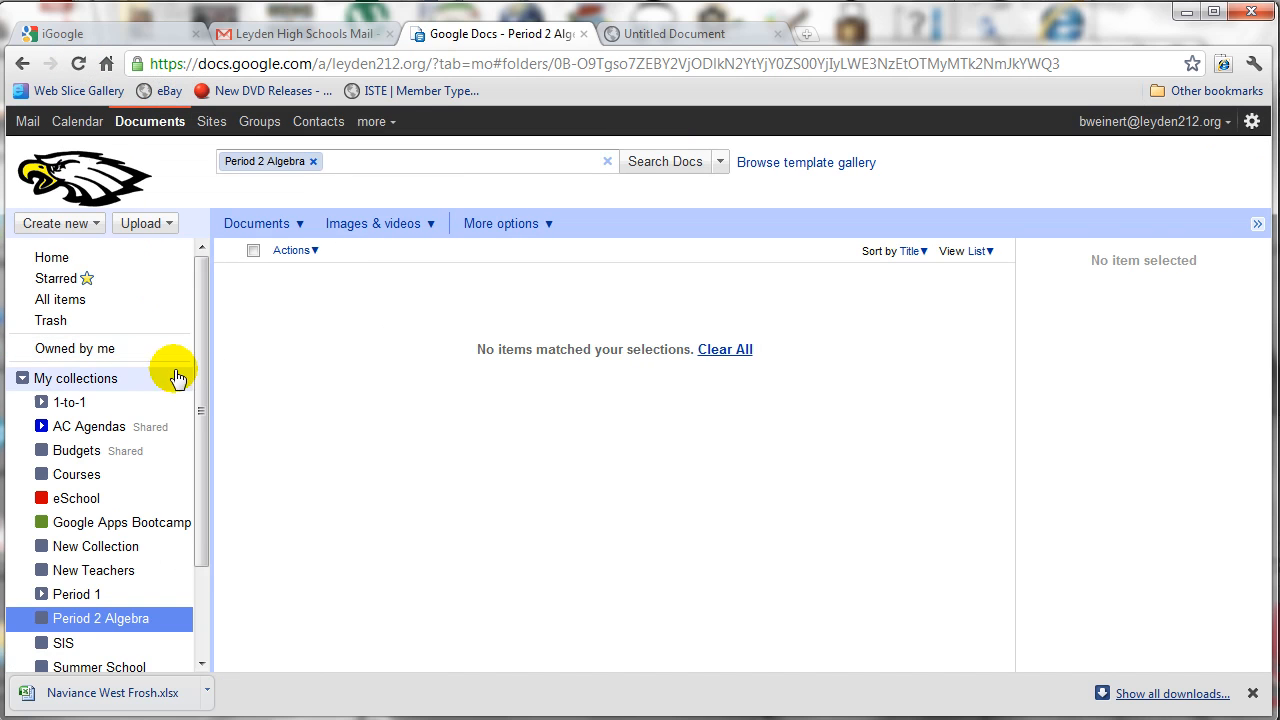
Step: Scroll the teacher's sidebar down to the Period 2 Algebra collection
scroll(down, 3)
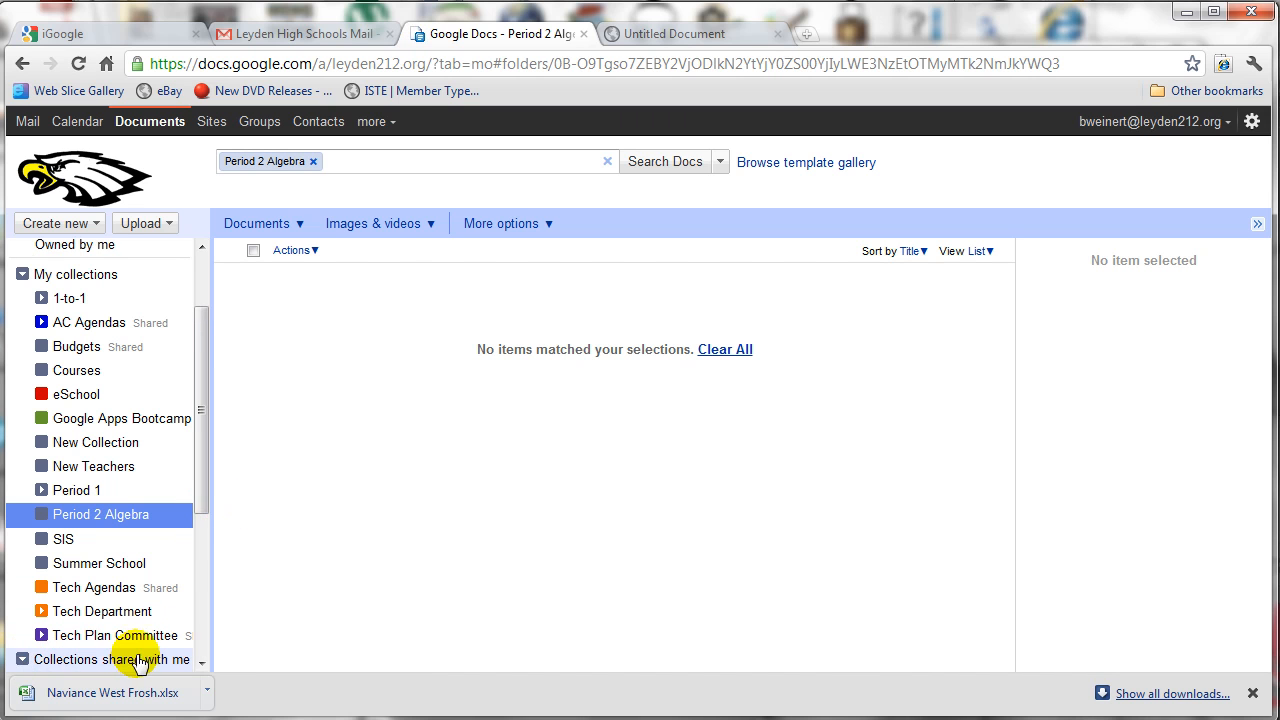
Step: From Collections shared with me, drag only Period 2 Weinert B onto Period 2 Algebra
click(112, 658)
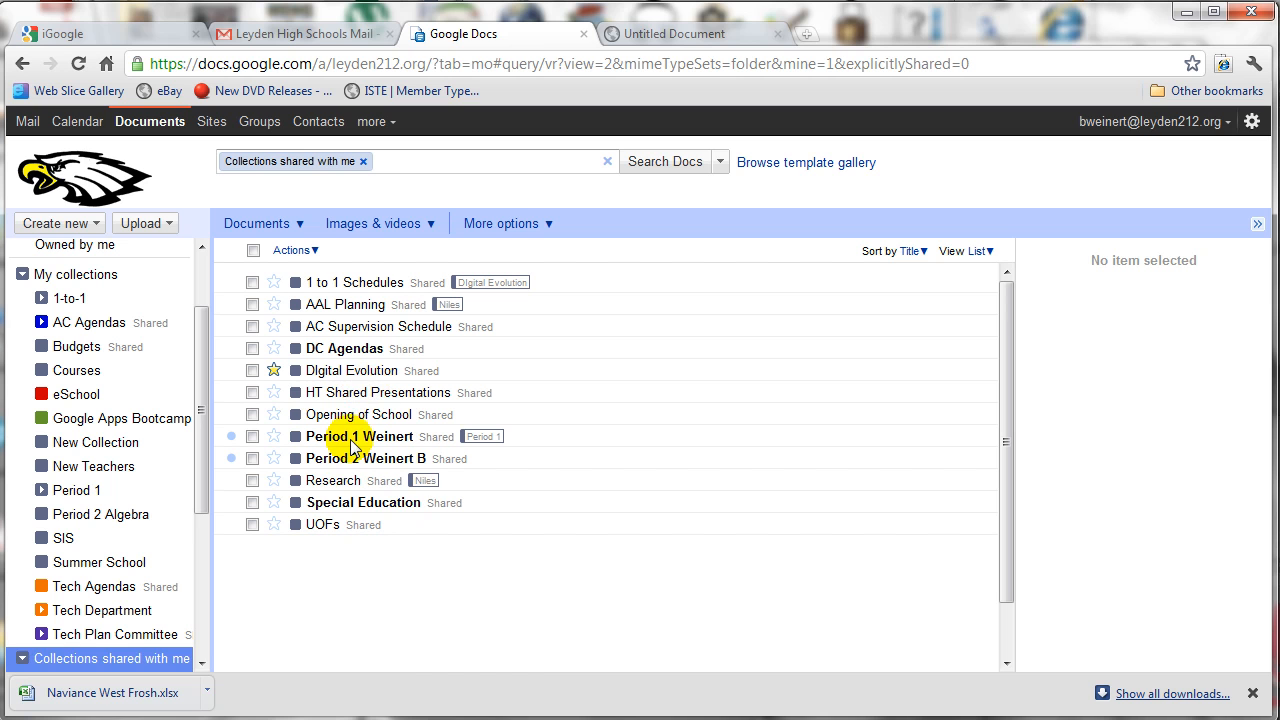
mouse_move(390, 458)
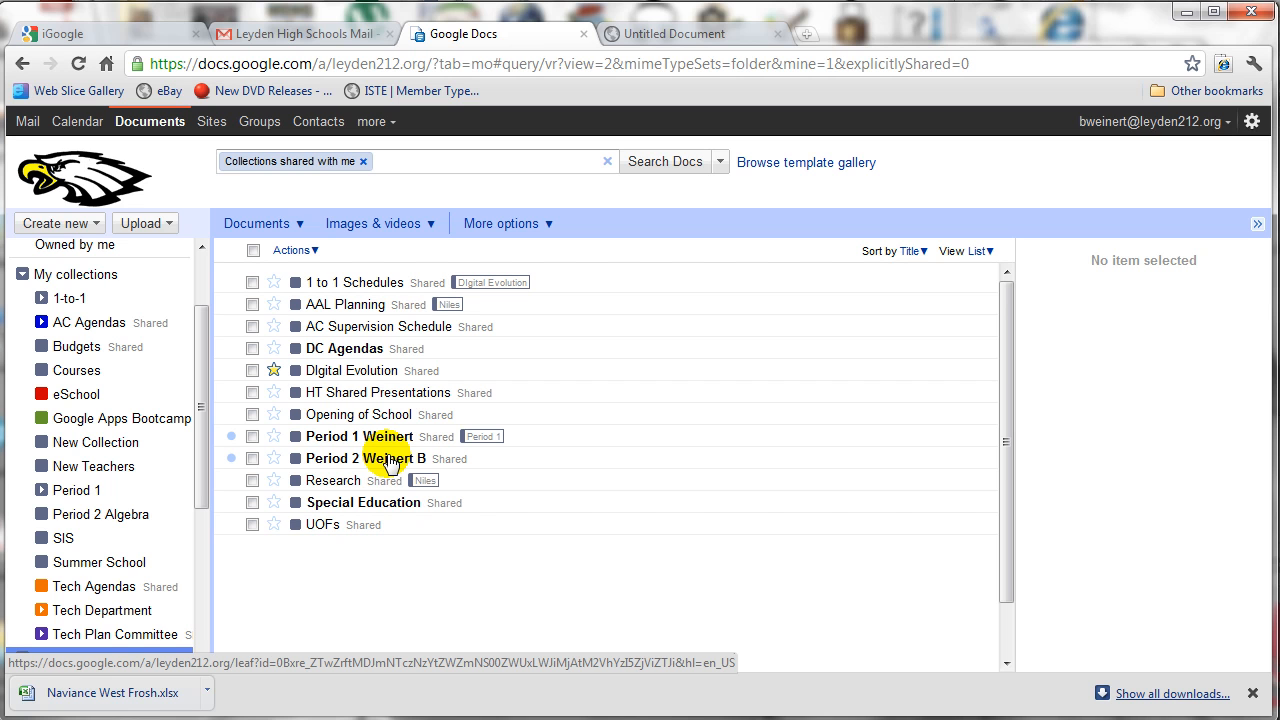
click(364, 458)
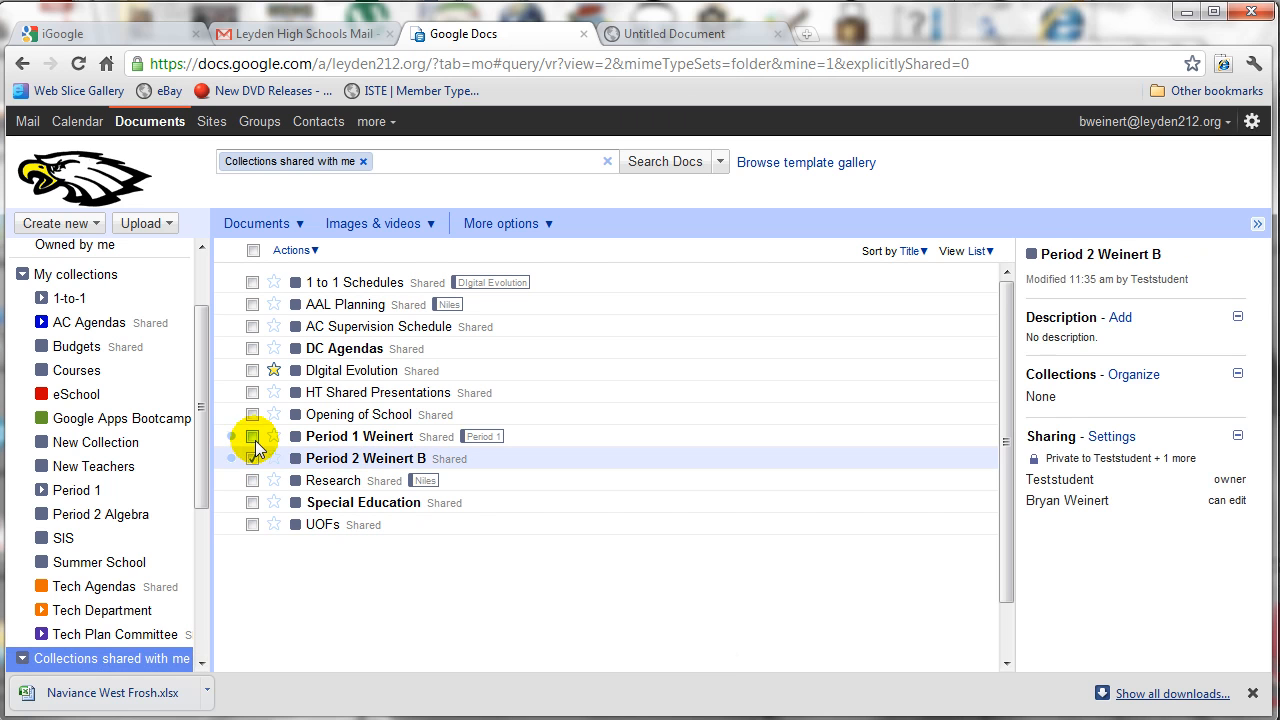
click(252, 436)
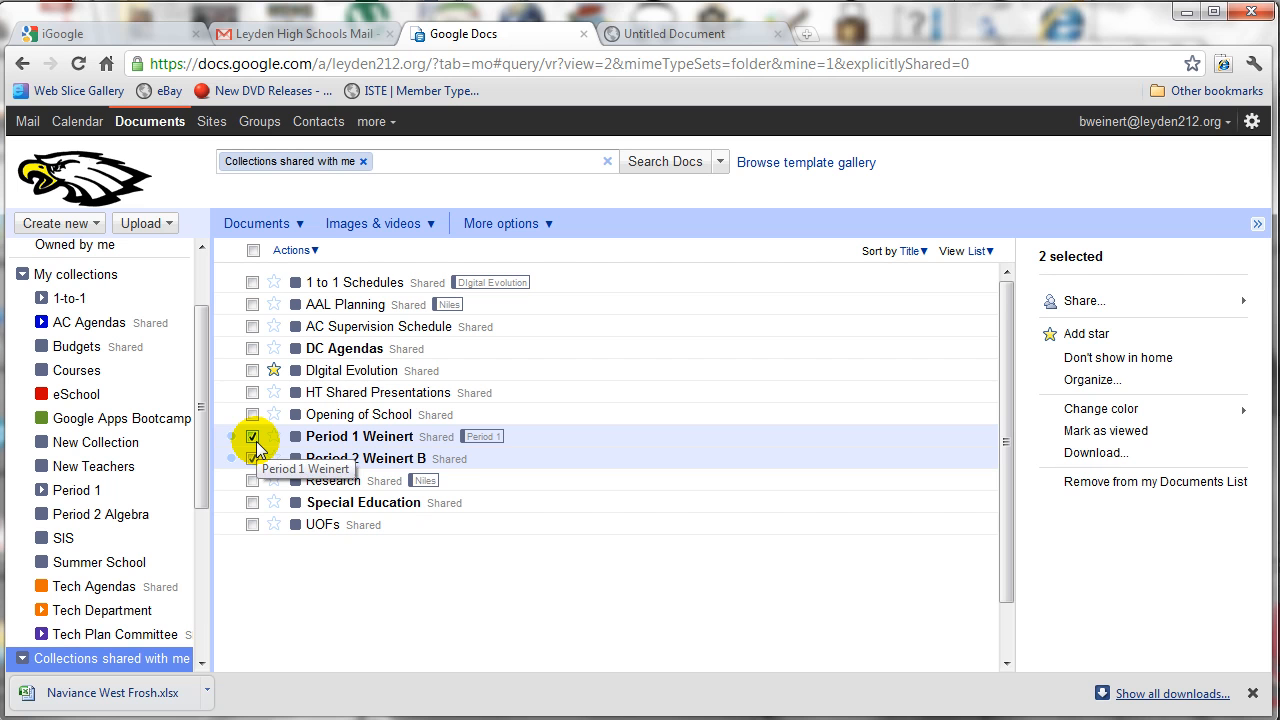
click(252, 458)
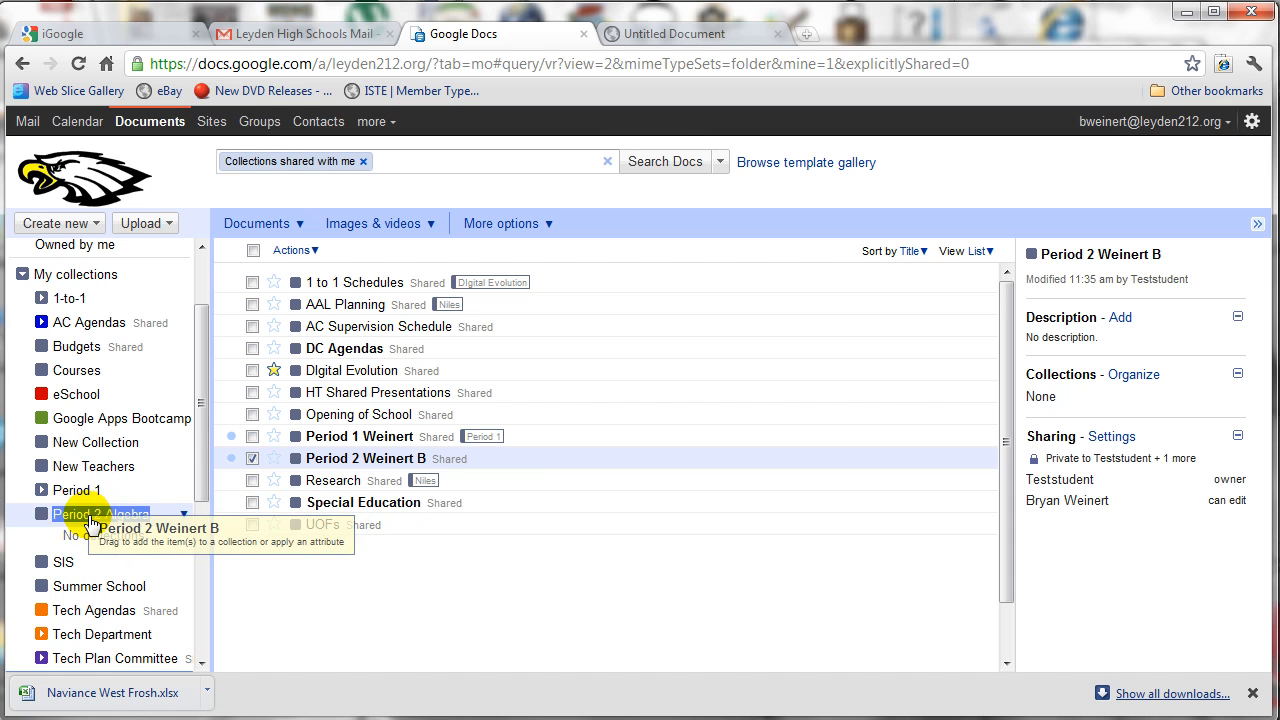
drag(364, 458, 100, 514)
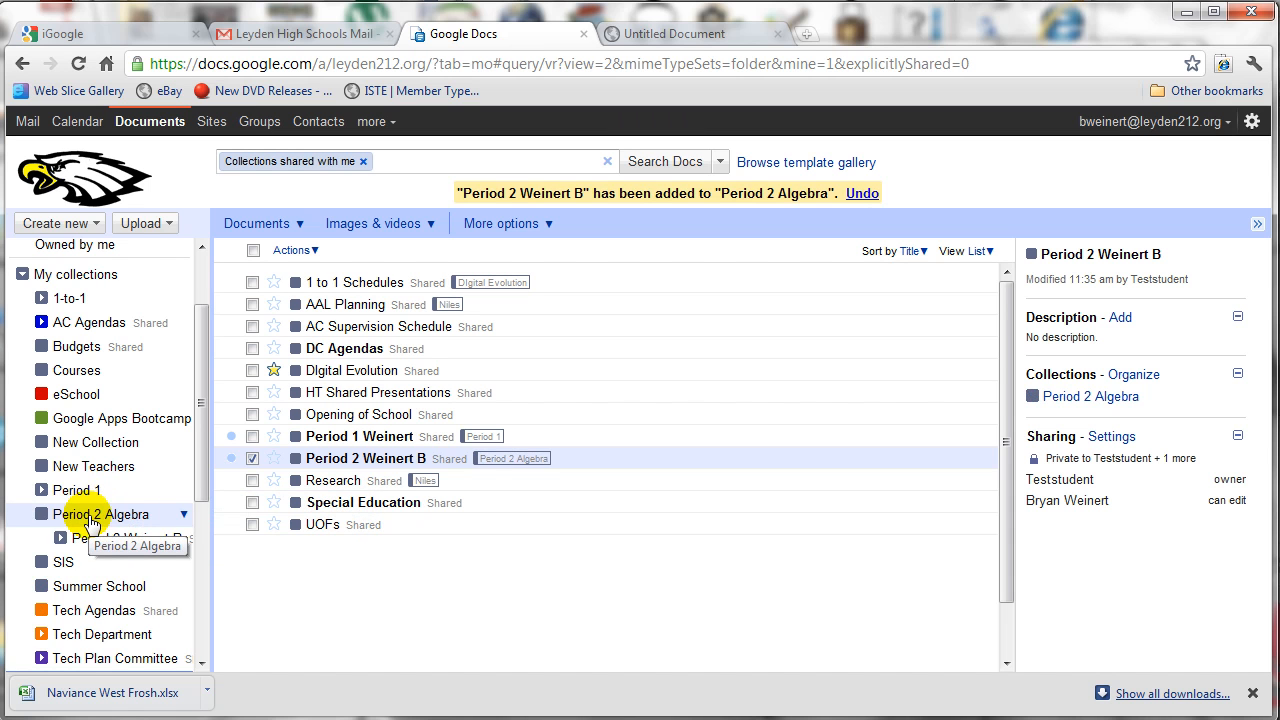
Step: Expand and open Period 2 Algebra to confirm Period 2 Weinert B sits inside it
click(76, 274)
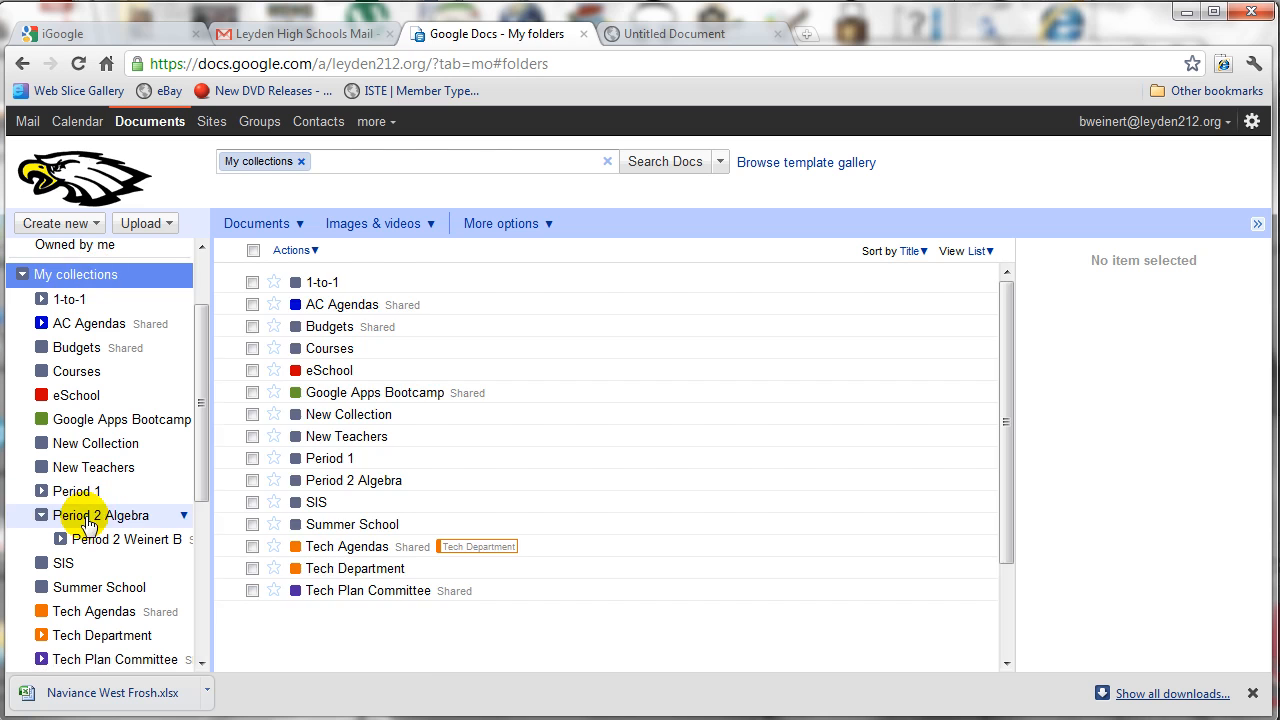
click(104, 514)
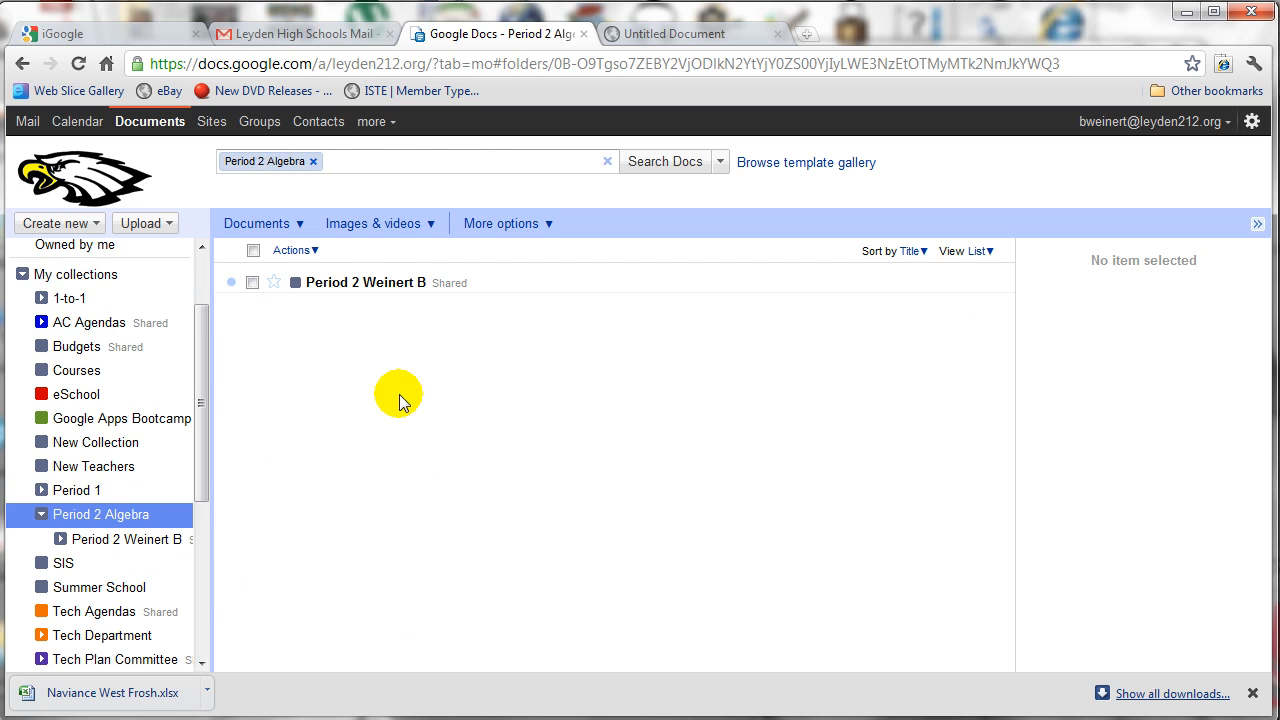